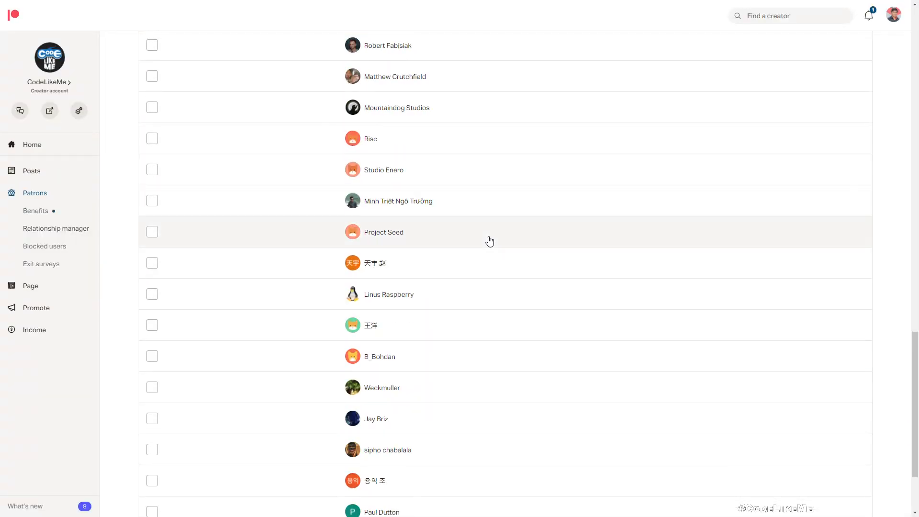
Step: Leave the Patreon supporter list and bring up the Unreal Engine window with the biker riding in play mode
{"action": "scroll", "scroll_direction": "up", "scroll_amount": 3}
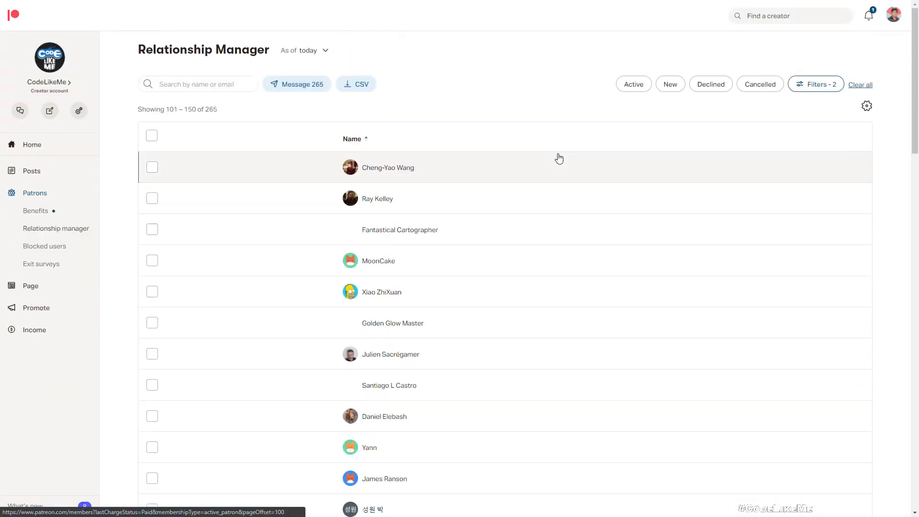
{"action": "scroll", "scroll_direction": "down", "scroll_amount": 3}
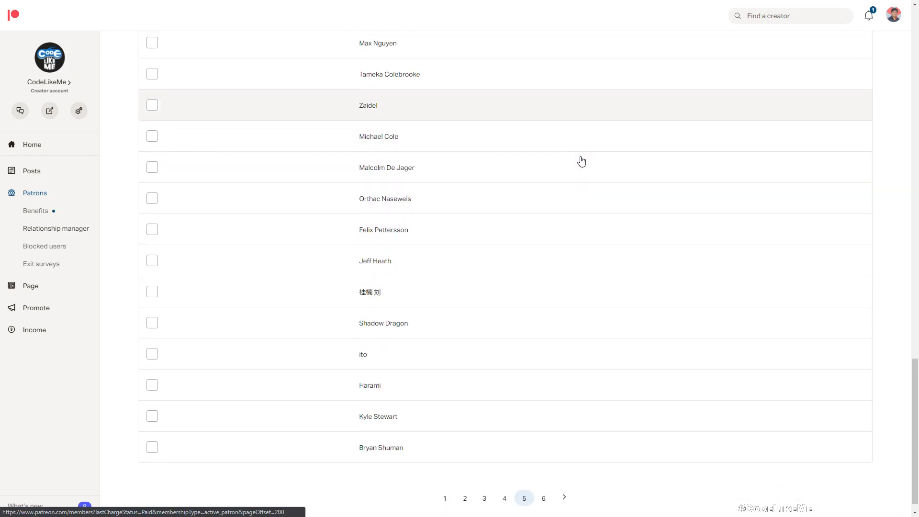
{"action": "left_click", "coordinate": [544, 498]}
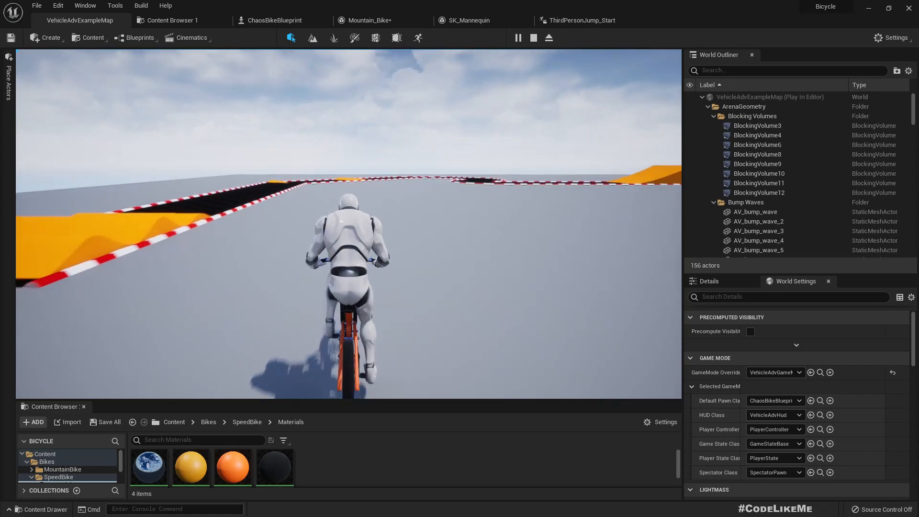
Step: Stop the play session and view the ThirdPersonJump_Start animation previewing on the mannequin
{"action": "left_click", "coordinate": [533, 37]}
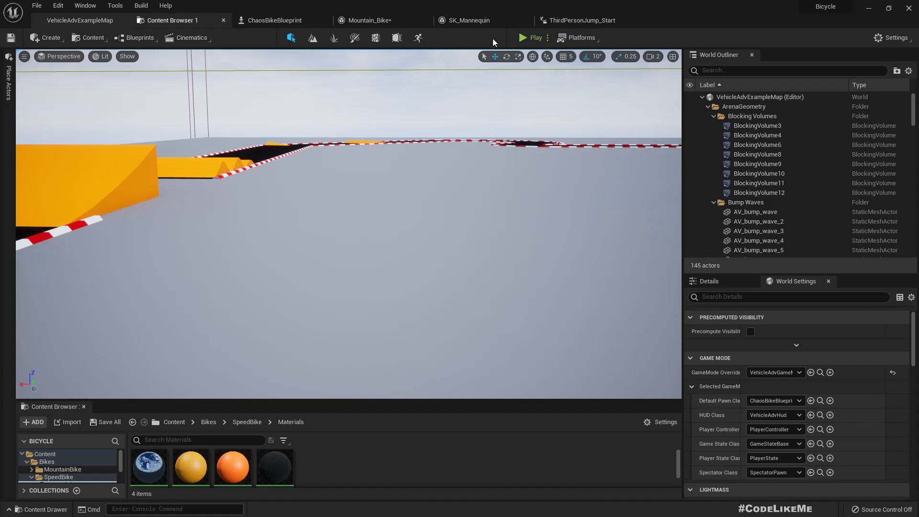
{"action": "left_click", "coordinate": [581, 20]}
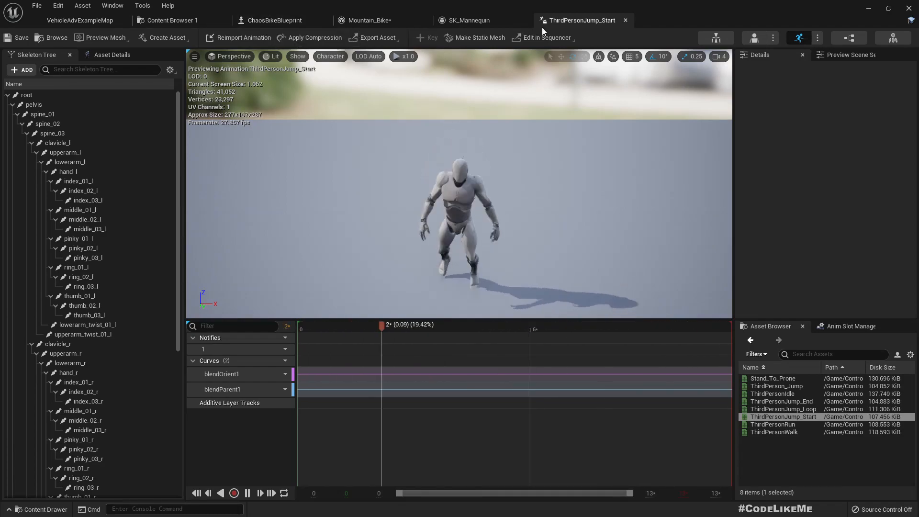
Step: Preview the back_peddle and idle animations from Animations, then load the BPA_Biker animation blueprint
{"action": "left_click", "coordinate": [172, 20]}
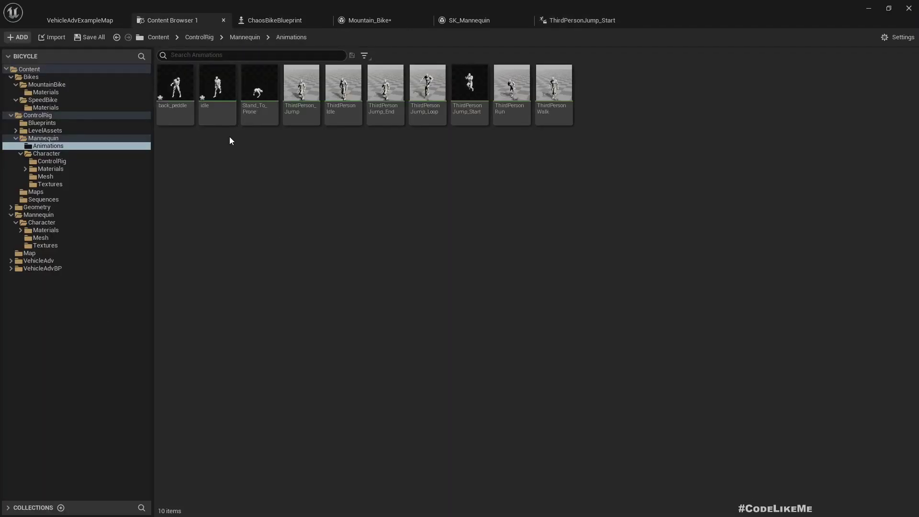
{"action": "double_click", "coordinate": [174, 82]}
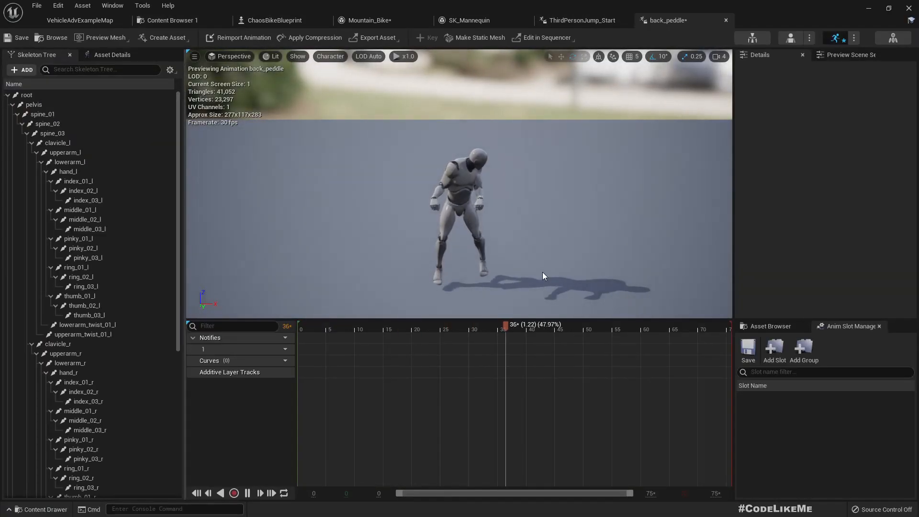
{"action": "left_click", "coordinate": [413, 324]}
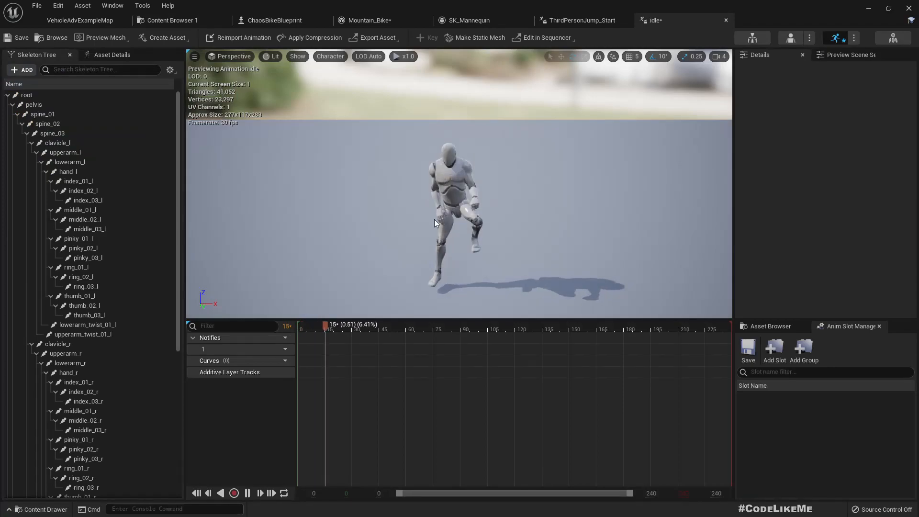
{"action": "left_click", "coordinate": [669, 21]}
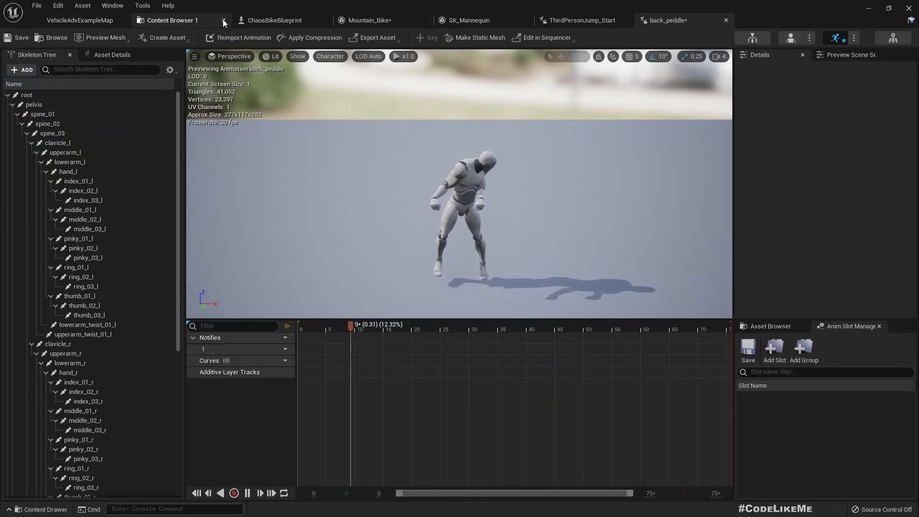
{"action": "left_click", "coordinate": [273, 20]}
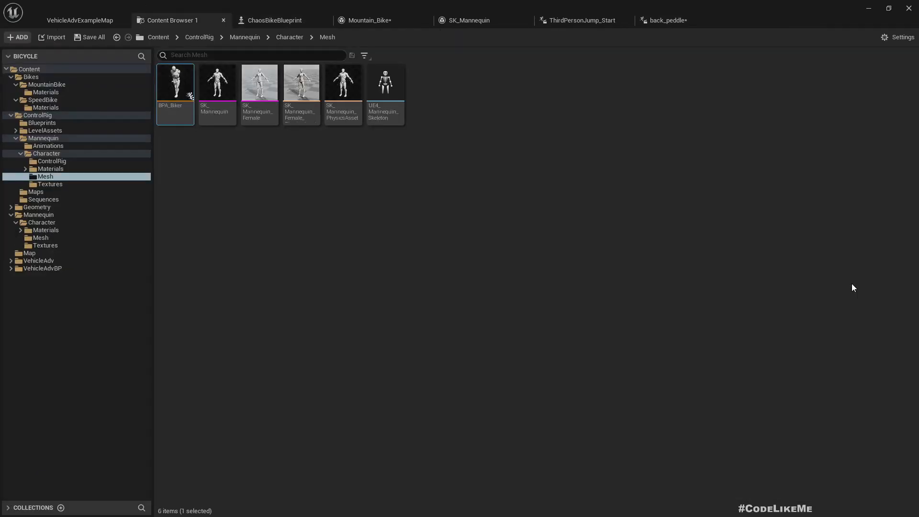
{"action": "mouse_move", "coordinate": [174, 83]}
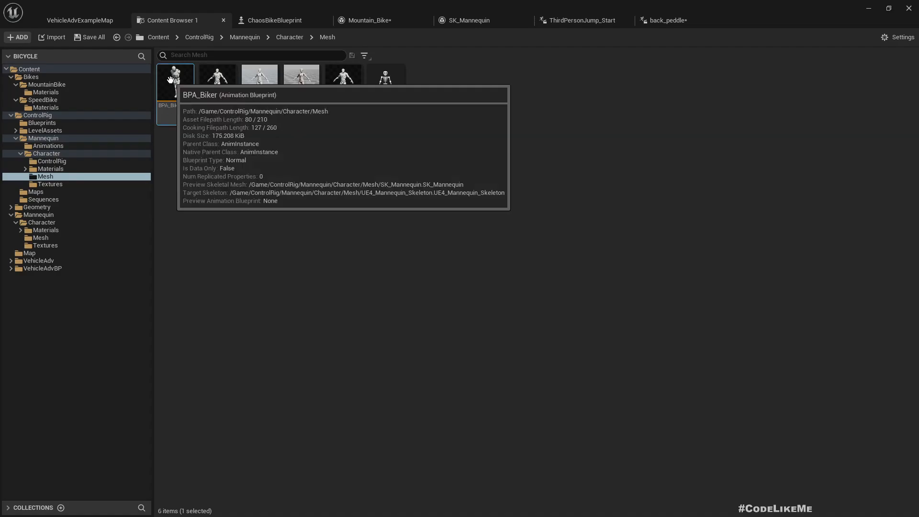
{"action": "double_click", "coordinate": [174, 78]}
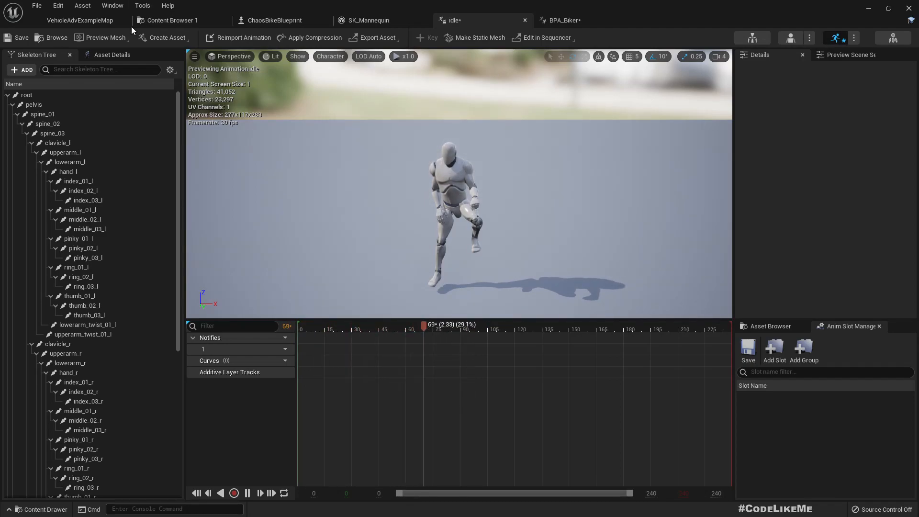
Step: Create a new Blend Space on UE4_Mannequin_Skeleton in Animations named Bicycle_IdleREverse
{"action": "left_click", "coordinate": [172, 20]}
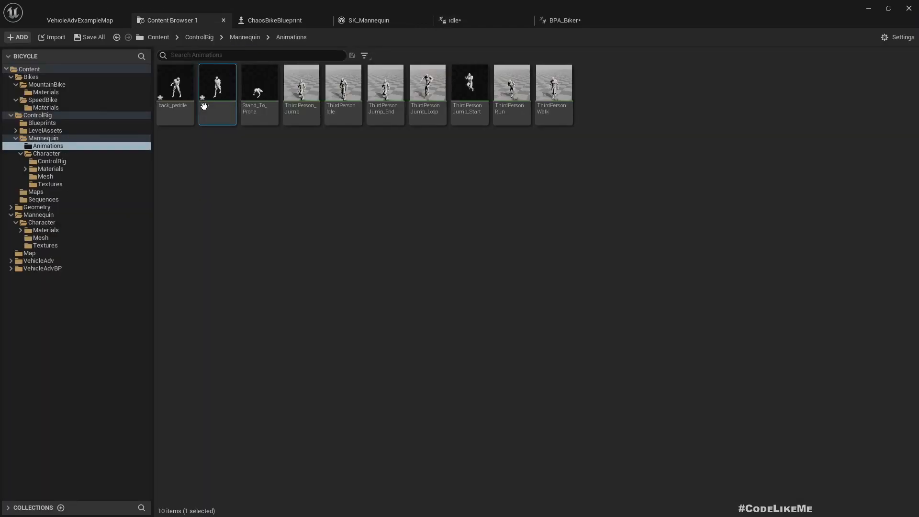
{"action": "right_click", "coordinate": [217, 85]}
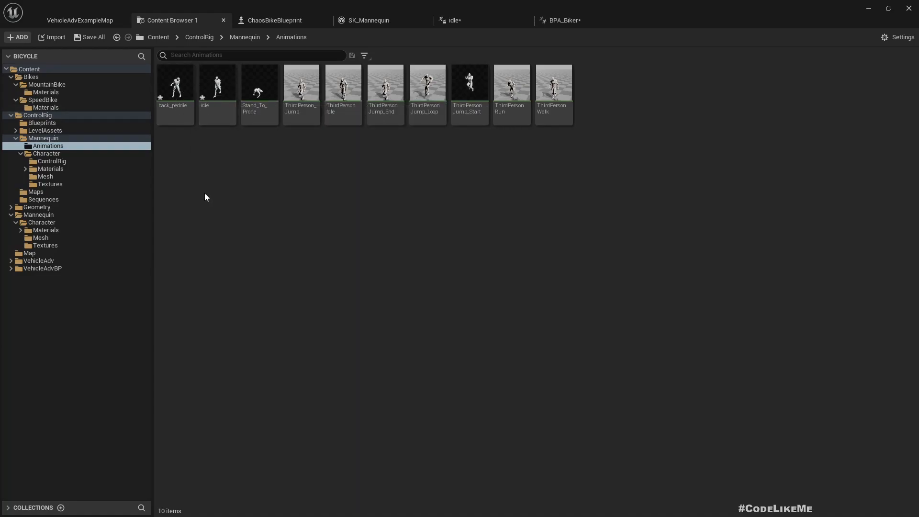
{"action": "right_click", "coordinate": [205, 197]}
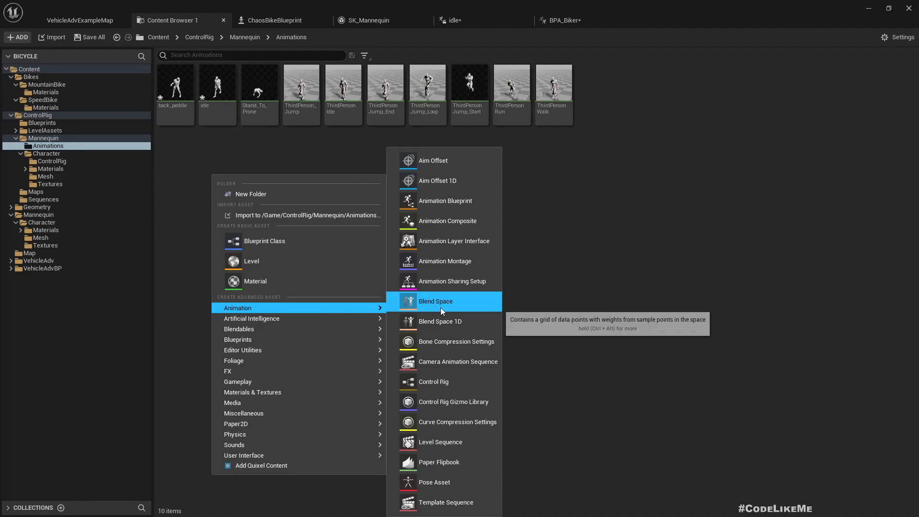
{"action": "left_click", "coordinate": [435, 301]}
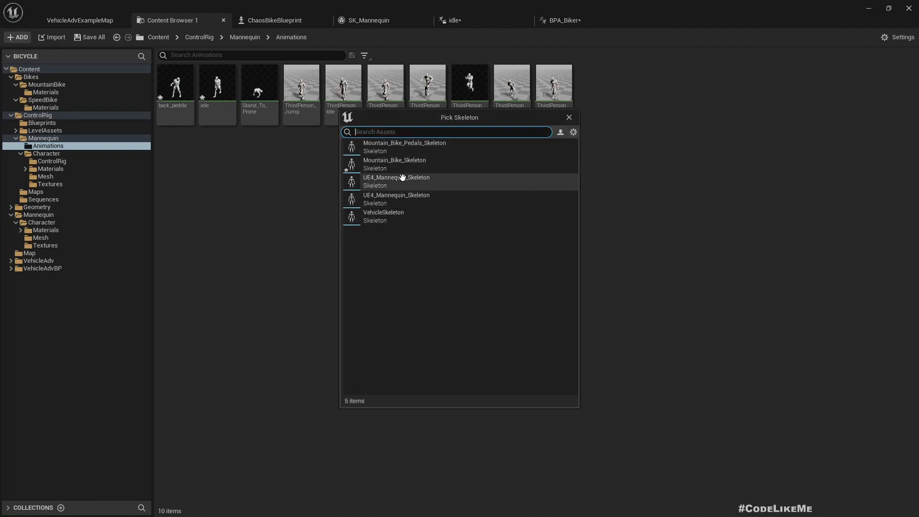
{"action": "mouse_move", "coordinate": [403, 228]}
{"action": "type", "text": "l"}
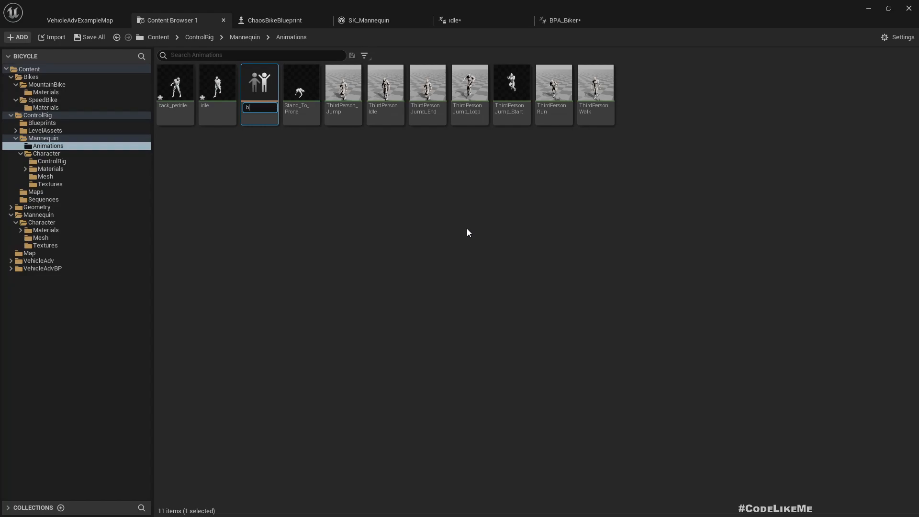
{"action": "type", "text": "ic"}
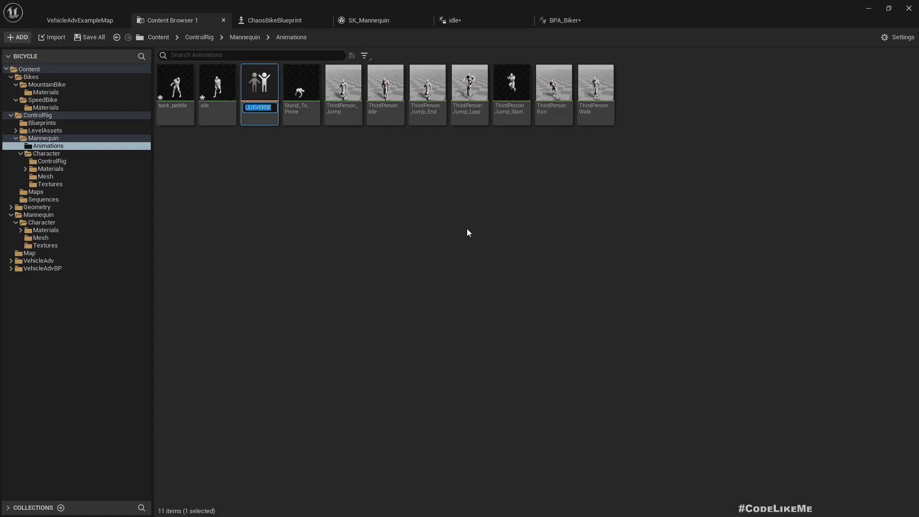
{"action": "type", "text": "Bicycle_IdleREverse"}
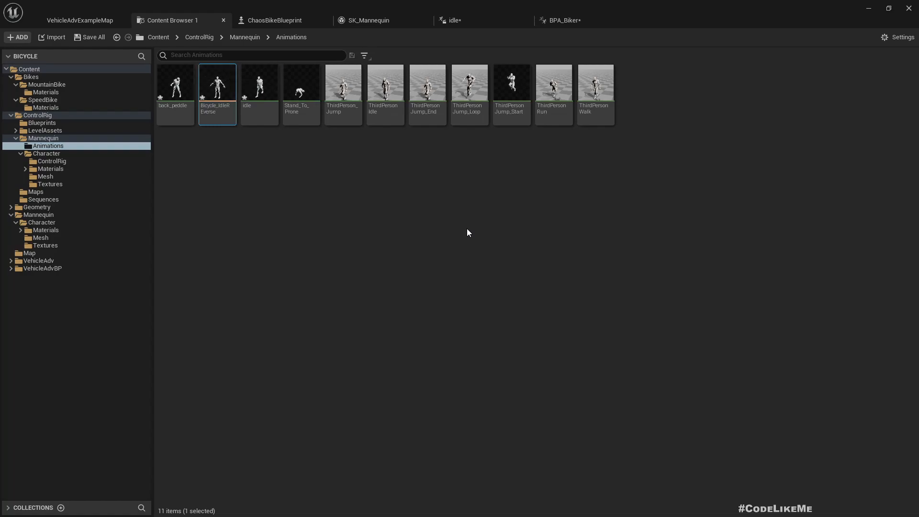
{"action": "mouse_move", "coordinate": [217, 82]}
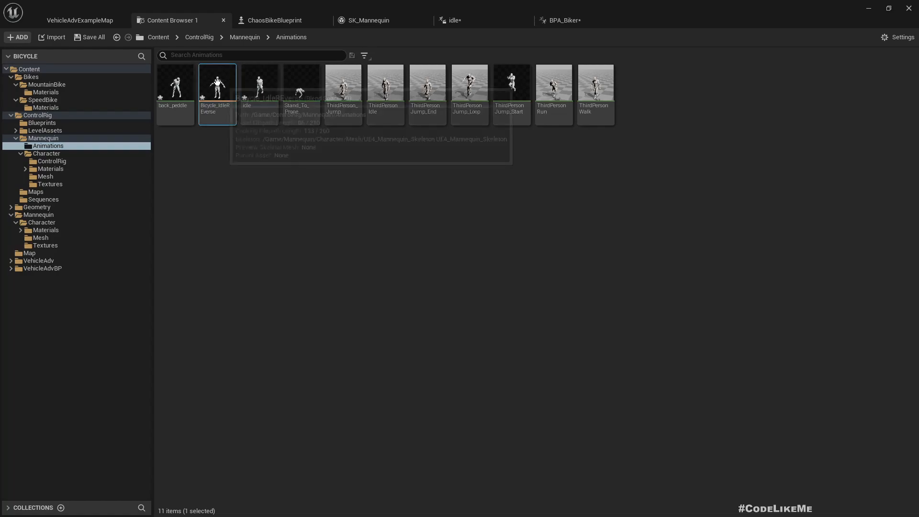
Step: Place idle and back_peddle as sample points on the Bicycle_IdleREverse horizontal axis and show its axis settings
{"action": "double_click", "coordinate": [217, 86]}
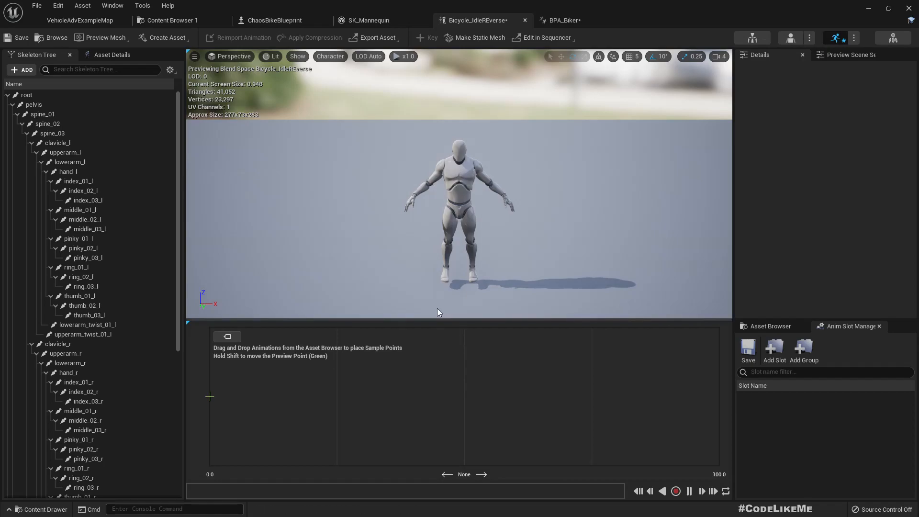
{"action": "mouse_move", "coordinate": [203, 395]}
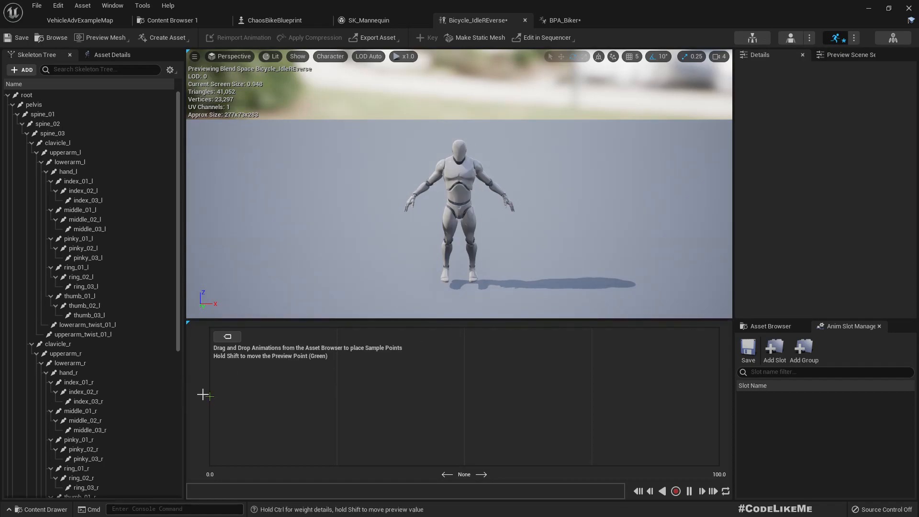
{"action": "left_click", "coordinate": [79, 20]}
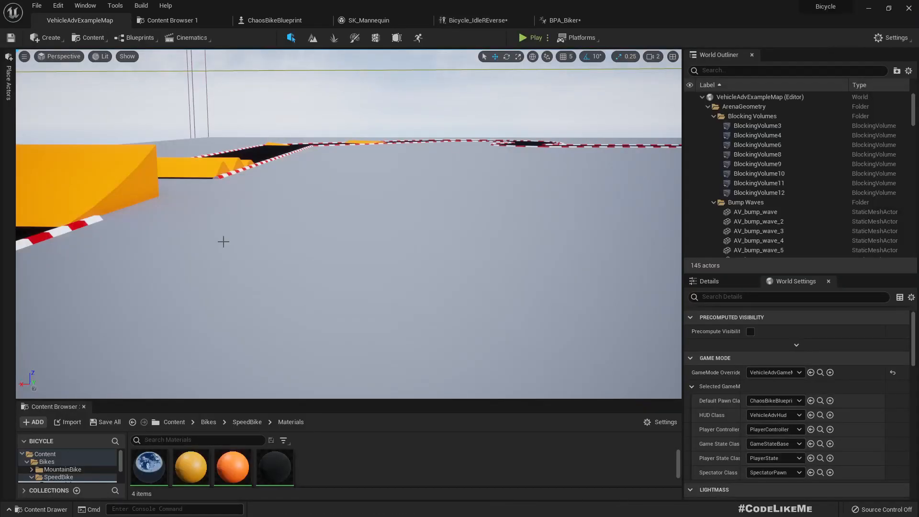
{"action": "left_click", "coordinate": [170, 20]}
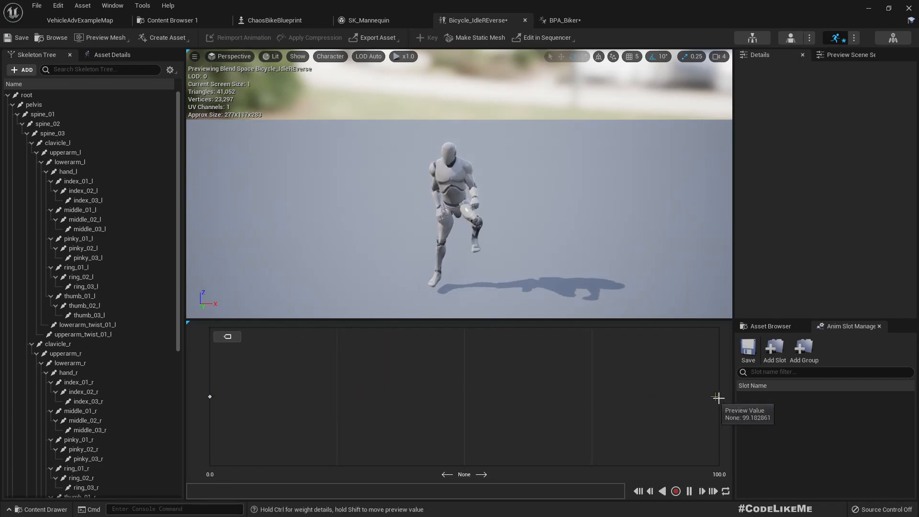
{"action": "left_click", "coordinate": [111, 55]}
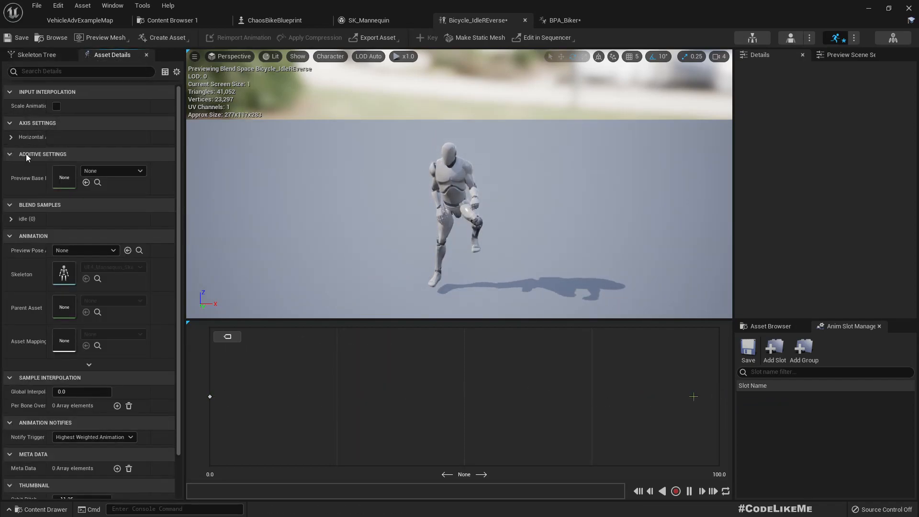
{"action": "left_click", "coordinate": [33, 137]}
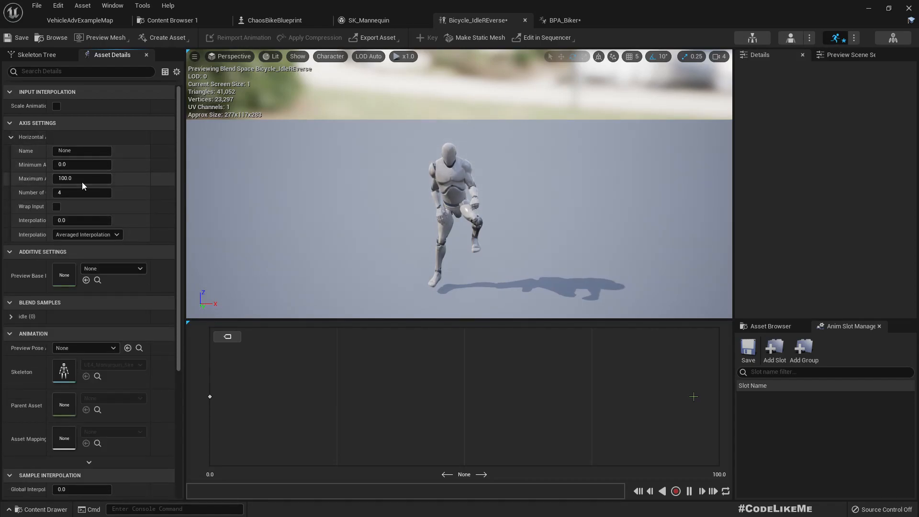
{"action": "mouse_move", "coordinate": [718, 399]}
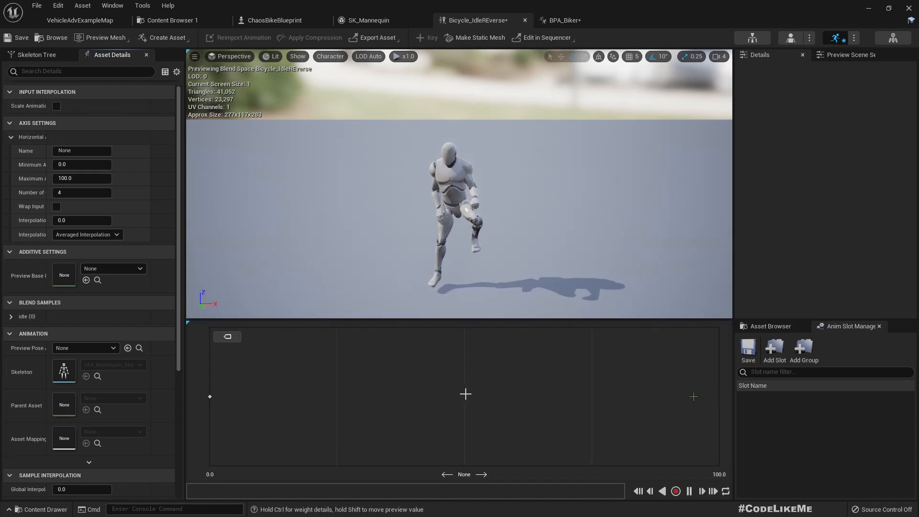
{"action": "left_click", "coordinate": [169, 20]}
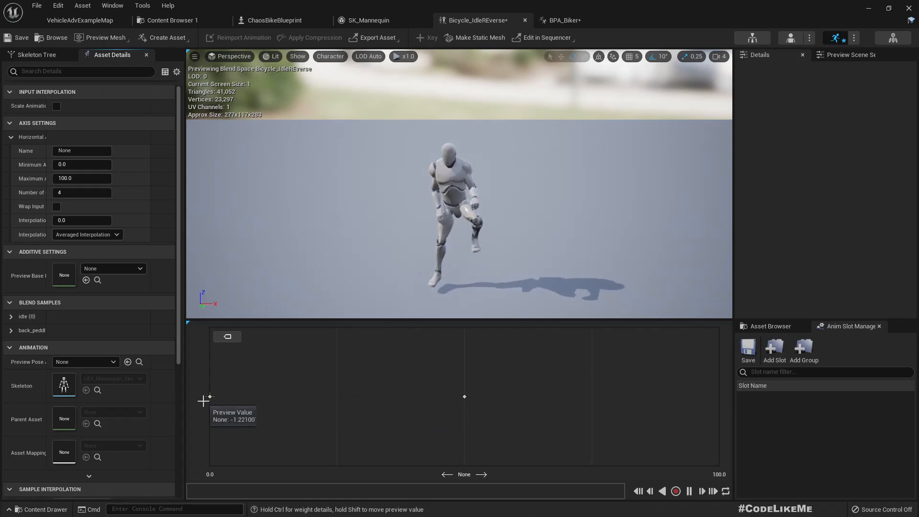
{"action": "mouse_move", "coordinate": [304, 269]}
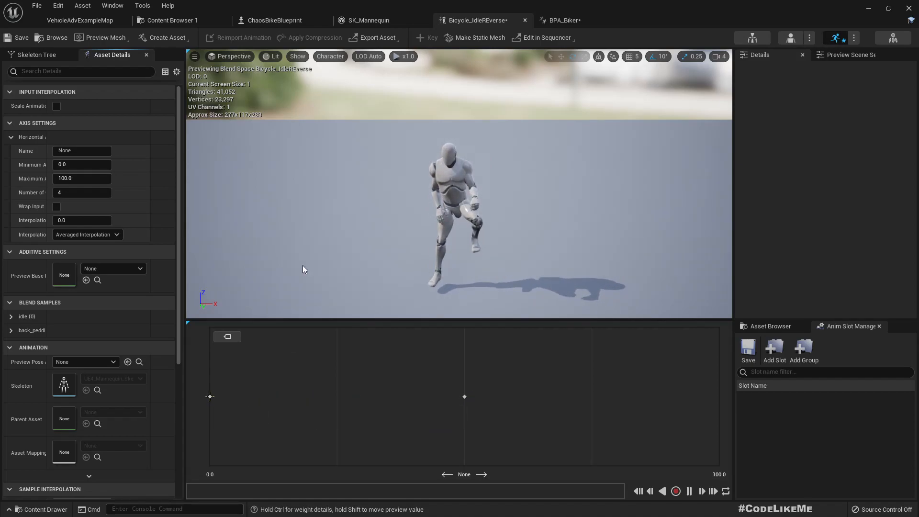
{"action": "mouse_move", "coordinate": [387, 167]}
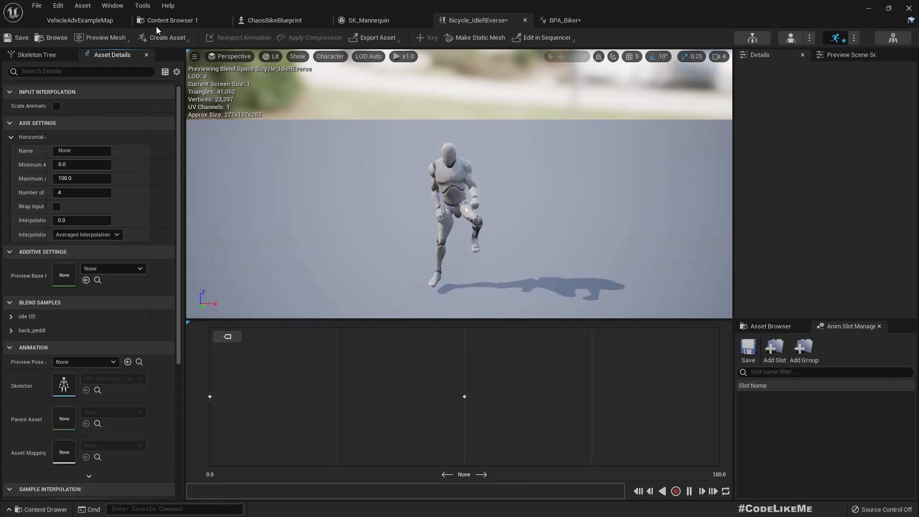
Step: Add a Bicycle_IdleReverse blendspace player to the biker anim graph with its input promoted to a float variable speed
{"action": "left_click", "coordinate": [172, 20]}
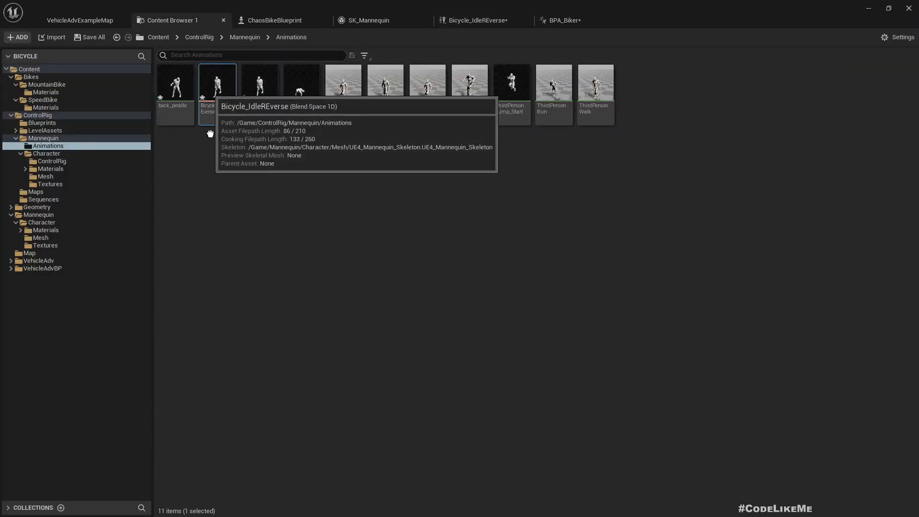
{"action": "mouse_move", "coordinate": [375, 22]}
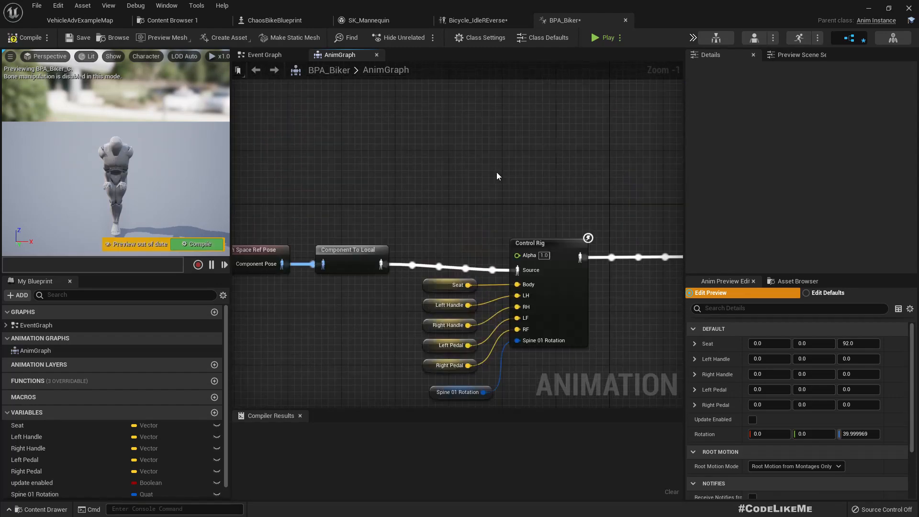
{"action": "right_click", "coordinate": [498, 176]}
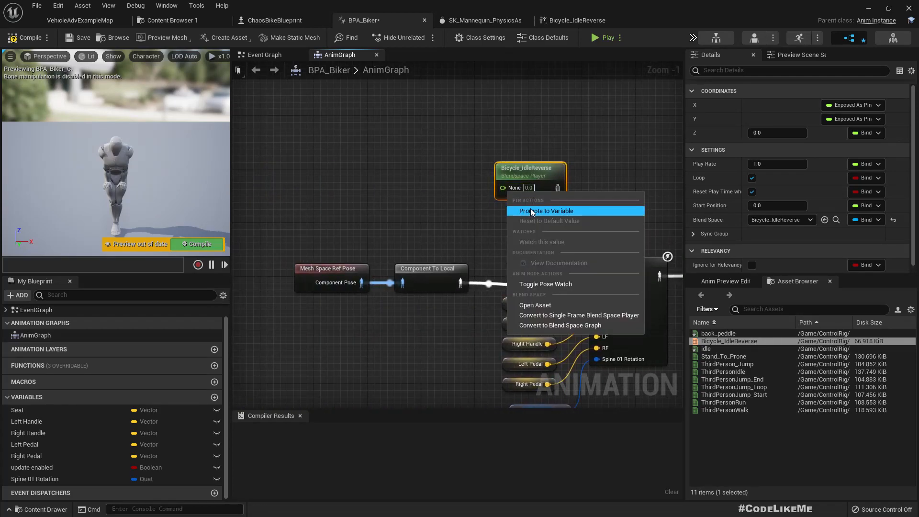
{"action": "left_click", "coordinate": [544, 211]}
{"action": "type", "text": "speed"}
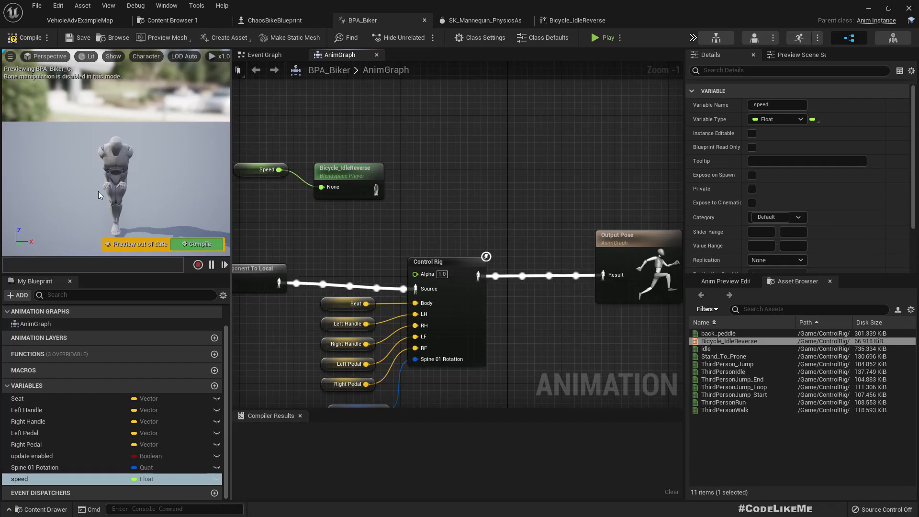
{"action": "mouse_move", "coordinate": [575, 20]}
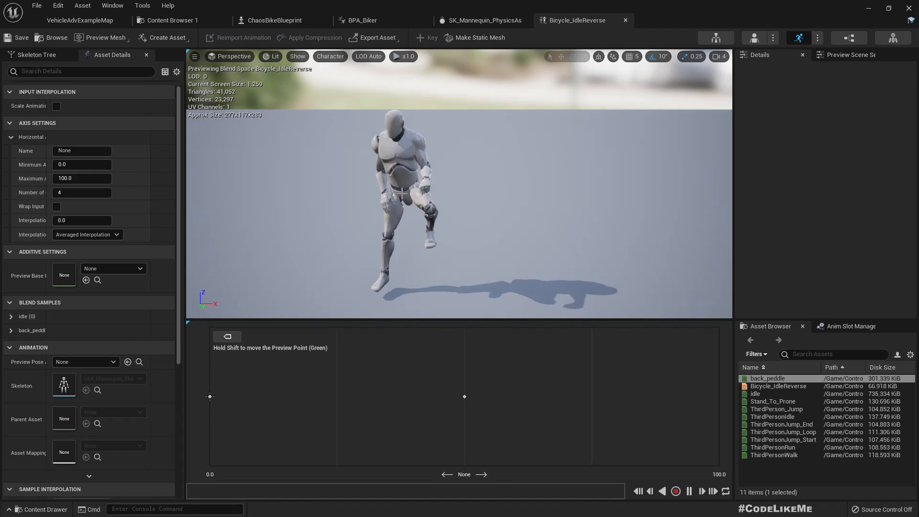
{"action": "mouse_move", "coordinate": [462, 399]}
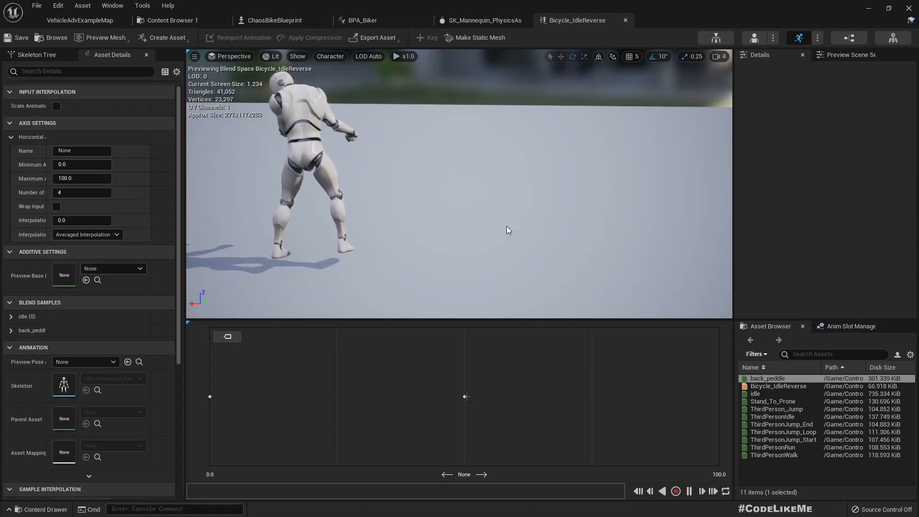
Step: Insert a Layered blend per bone node before Output Pose and add a branch filter entry to its first layer
{"action": "left_click", "coordinate": [359, 20]}
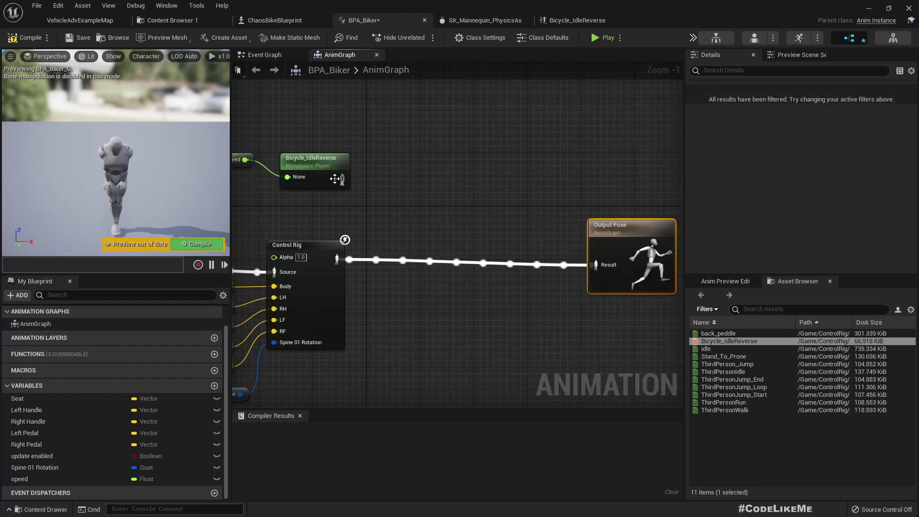
{"action": "type", "text": "lay"}
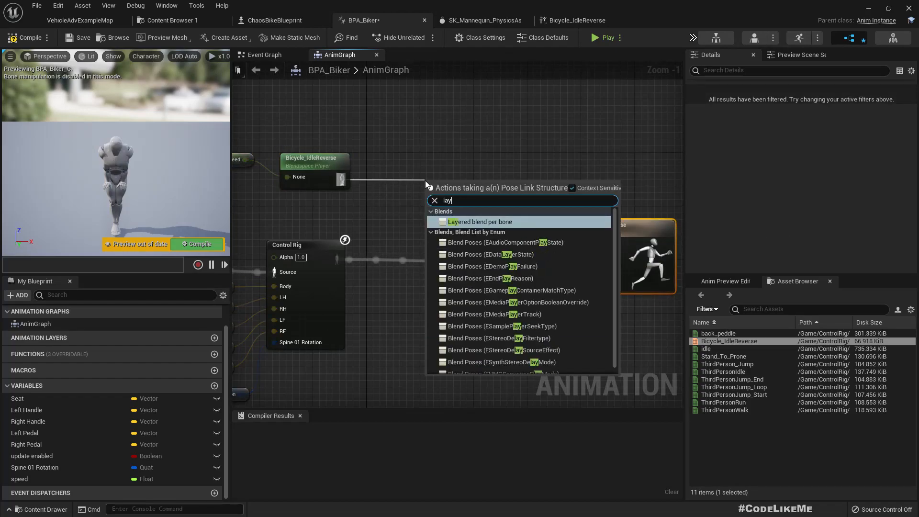
{"action": "left_click", "coordinate": [480, 221]}
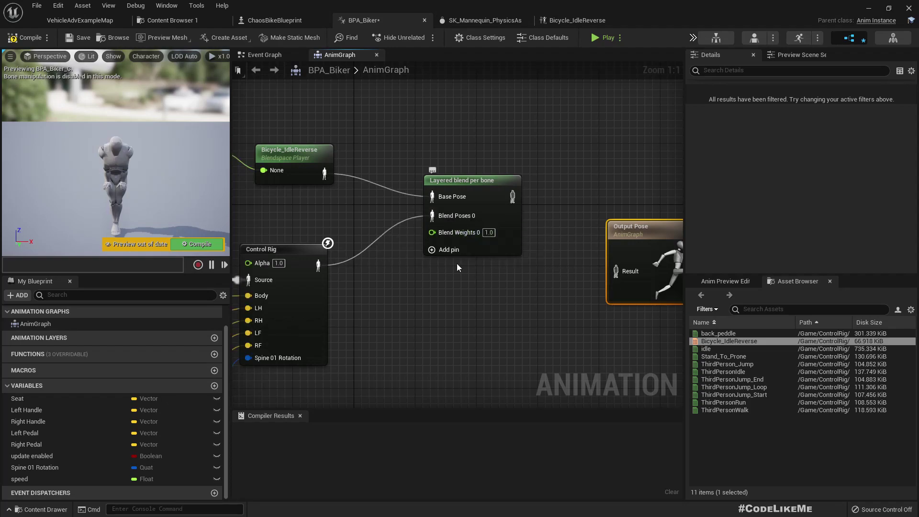
{"action": "mouse_move", "coordinate": [459, 232]}
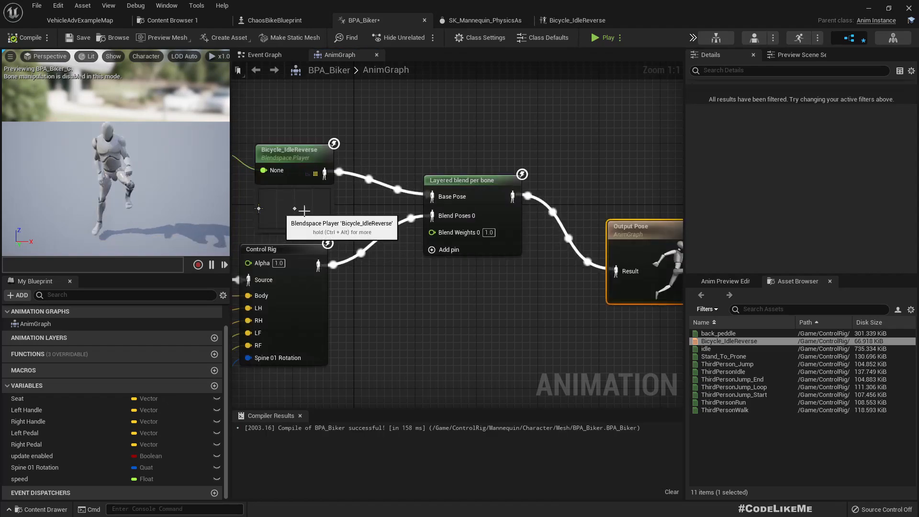
{"action": "mouse_move", "coordinate": [463, 315]}
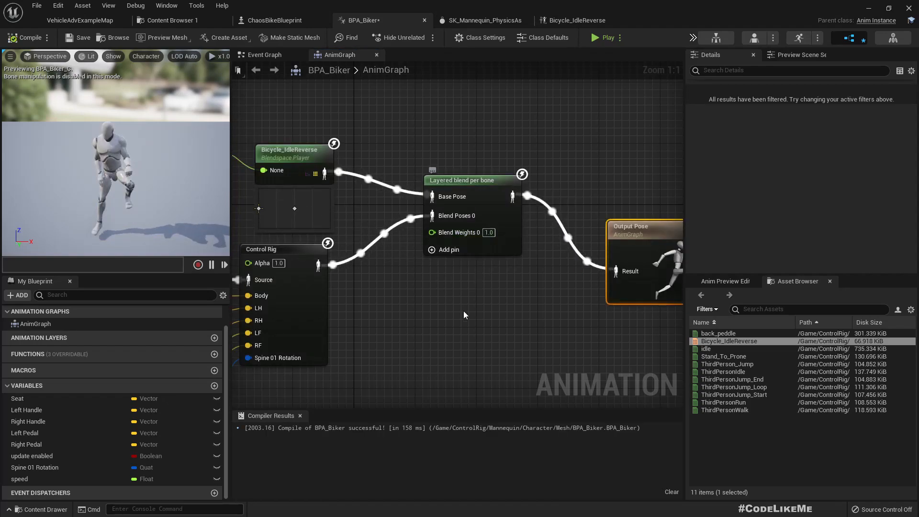
{"action": "left_click", "coordinate": [462, 180]}
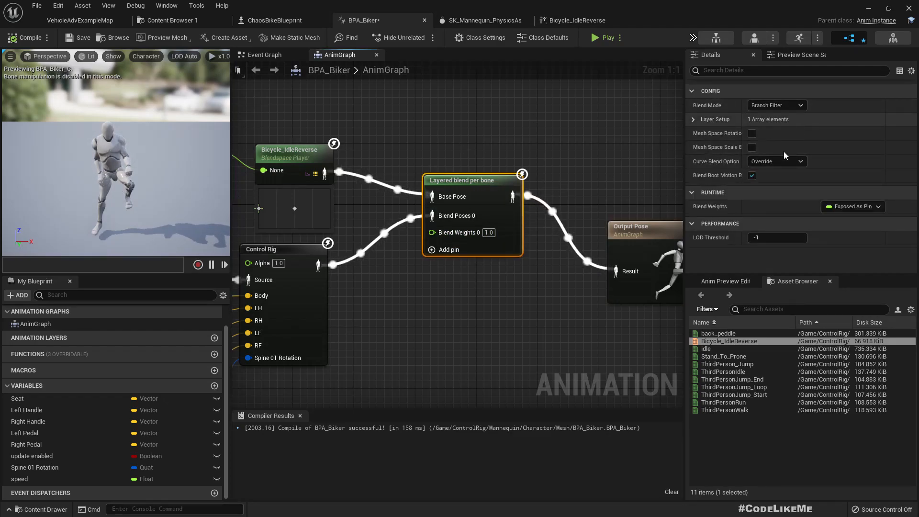
{"action": "left_click", "coordinate": [693, 118]}
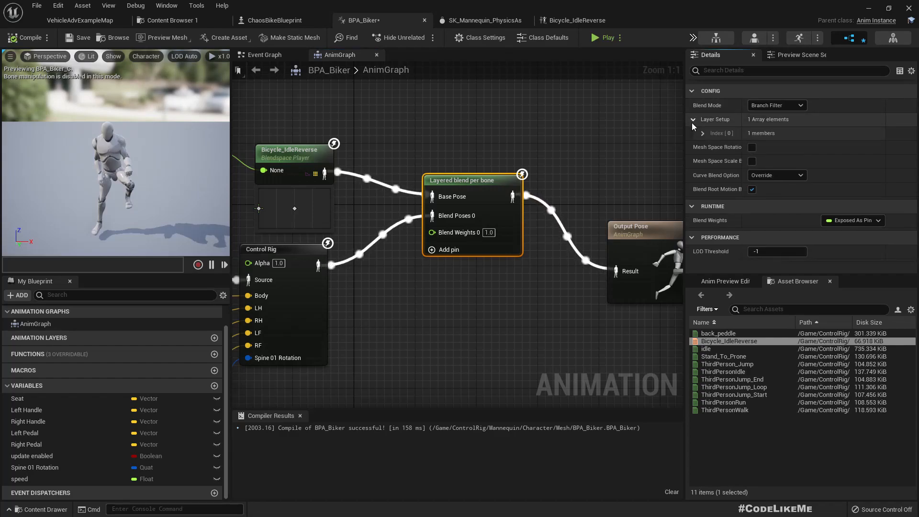
{"action": "left_click", "coordinate": [704, 133]}
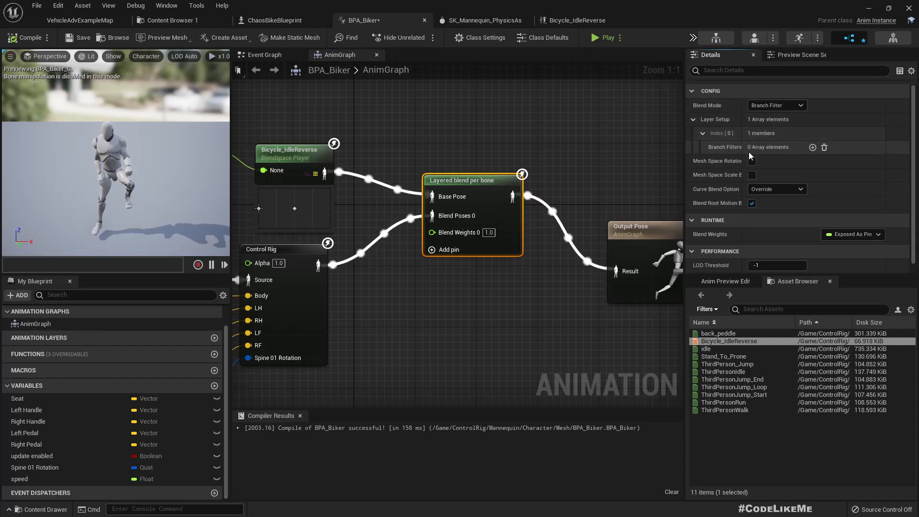
{"action": "left_click", "coordinate": [813, 147]}
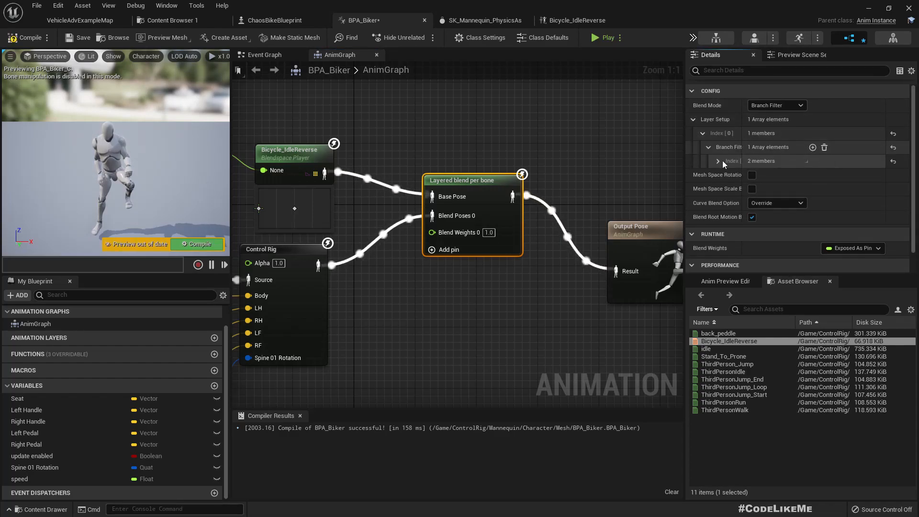
{"action": "left_click", "coordinate": [717, 161]}
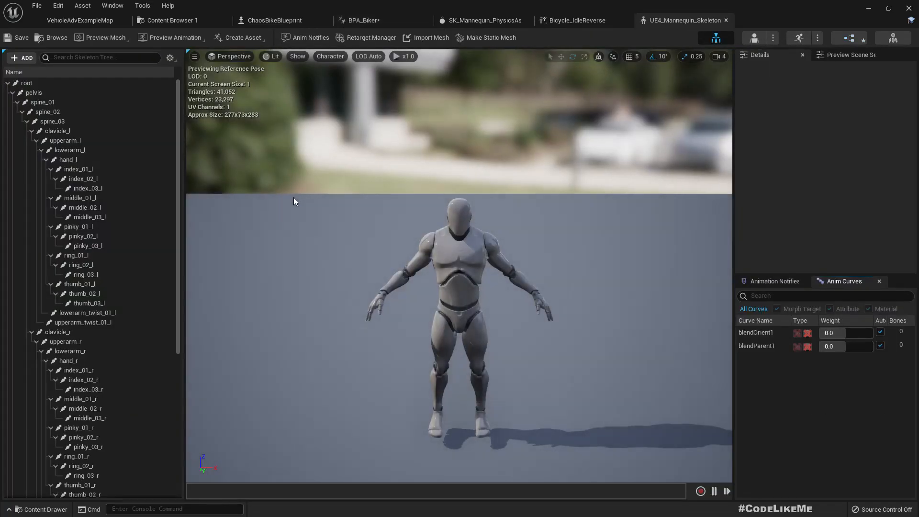
Step: Set the branch filter's Bone Name to thigh_r copied from the skeleton and compile the blueprint
{"action": "left_click", "coordinate": [40, 378]}
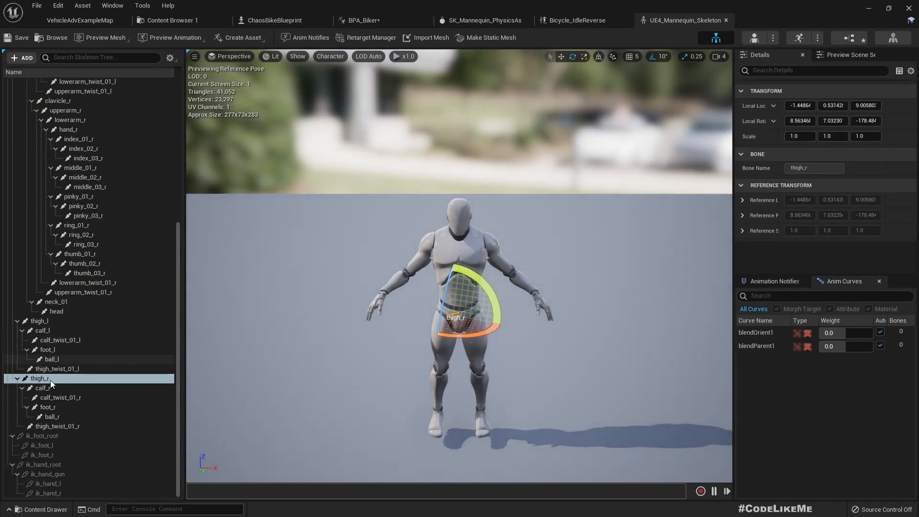
{"action": "left_click", "coordinate": [43, 388]}
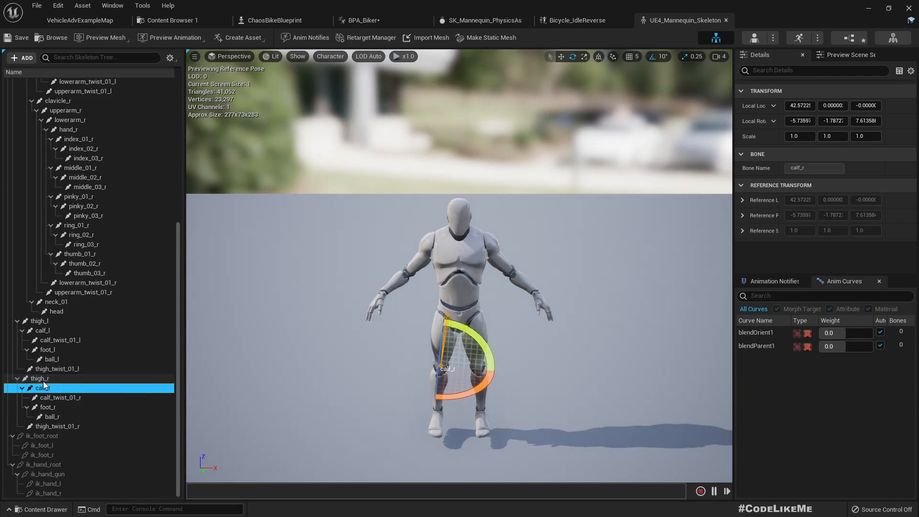
{"action": "right_click", "coordinate": [39, 378]}
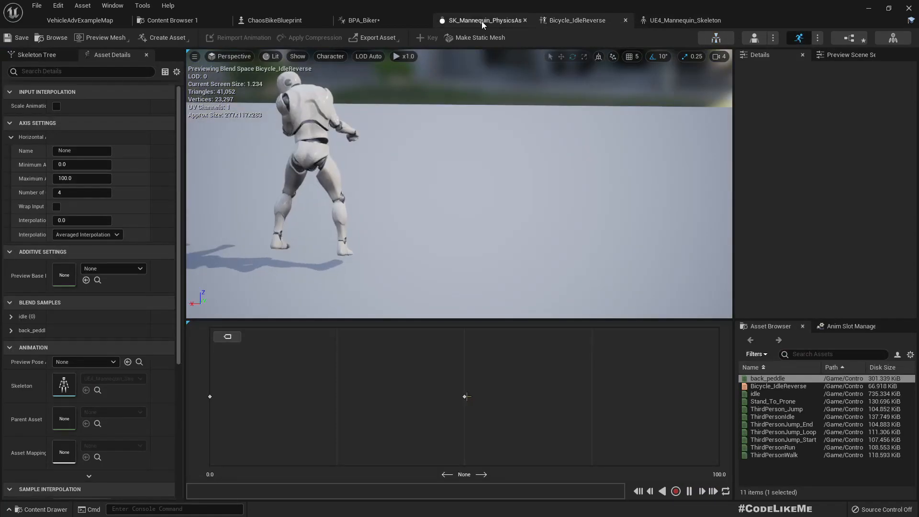
{"action": "left_click", "coordinate": [359, 20]}
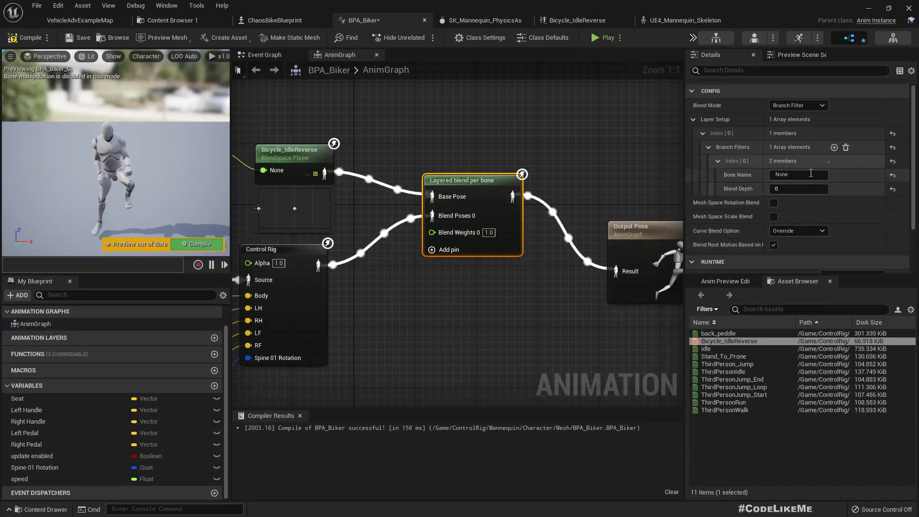
{"action": "type", "text": "thigh_r"}
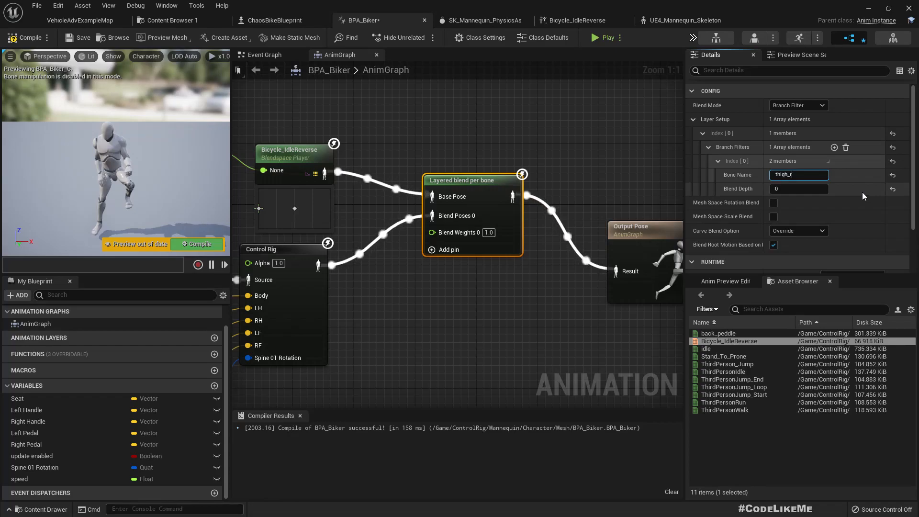
{"action": "triple_click", "coordinate": [799, 175]}
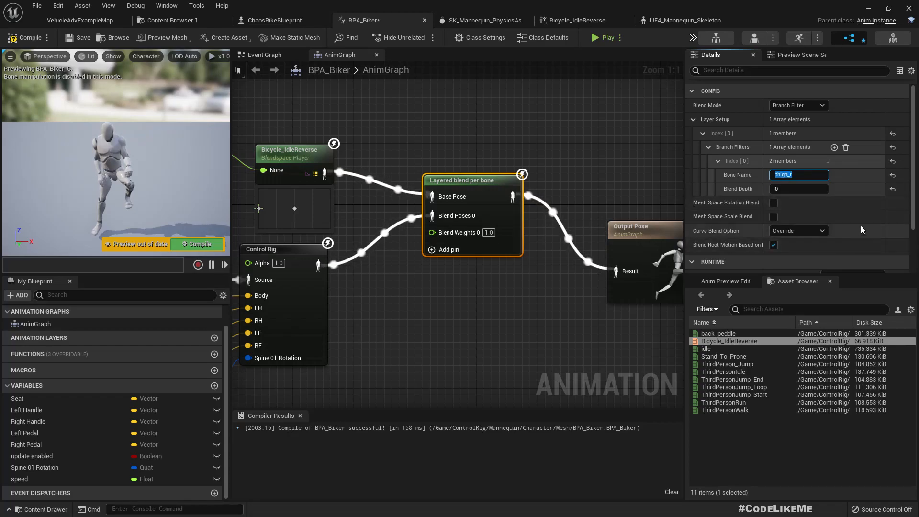
{"action": "left_click", "coordinate": [30, 38]}
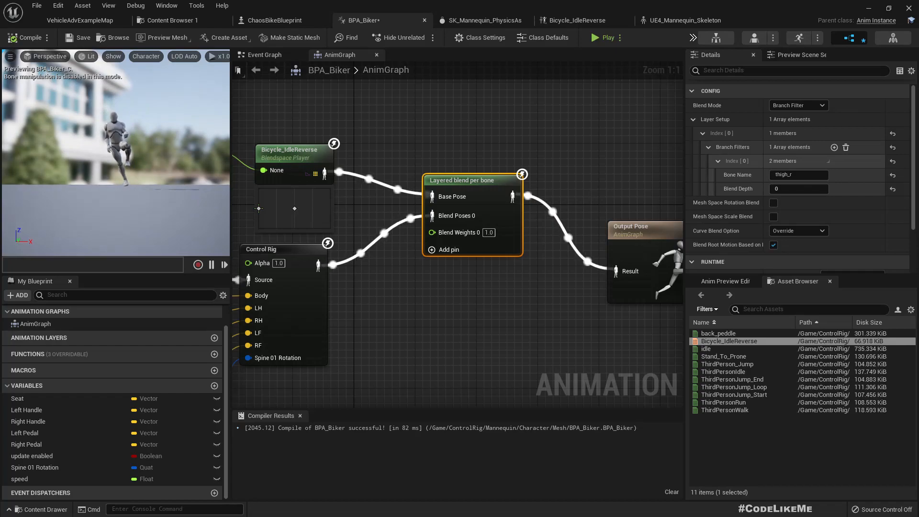
{"action": "mouse_move", "coordinate": [327, 270]}
{"action": "type", "text": "0"}
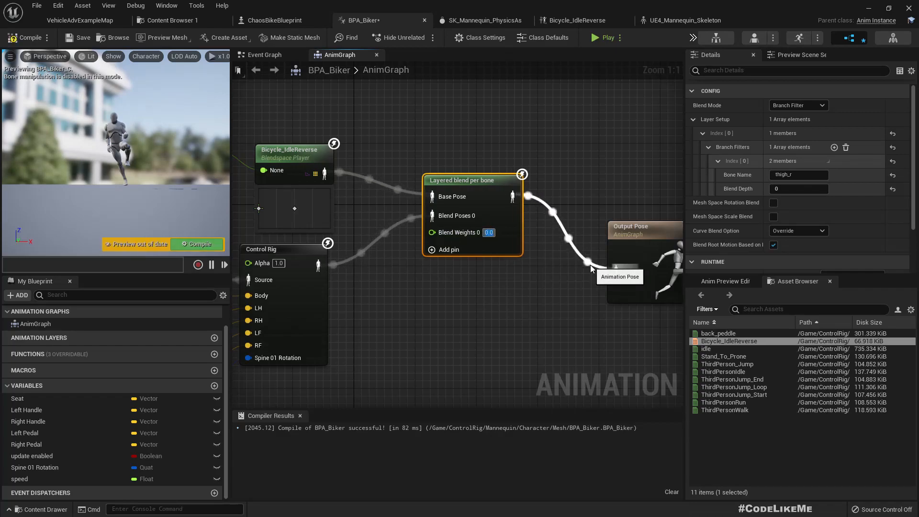
{"action": "left_click", "coordinate": [197, 245]}
{"action": "type", "text": "blend pose"}
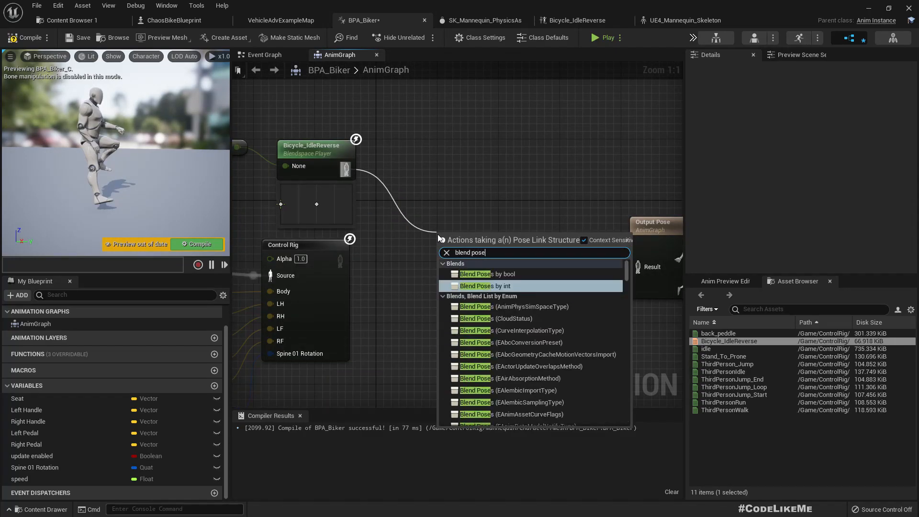
Step: Add a Blend Poses by bool node with its condition promoted to a reversing variable and compile
{"action": "left_click", "coordinate": [475, 274]}
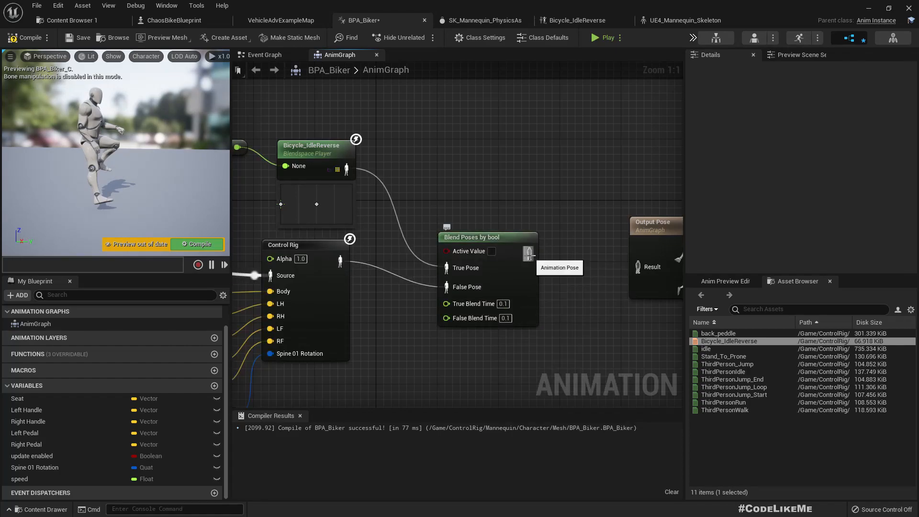
{"action": "left_click", "coordinate": [471, 207]}
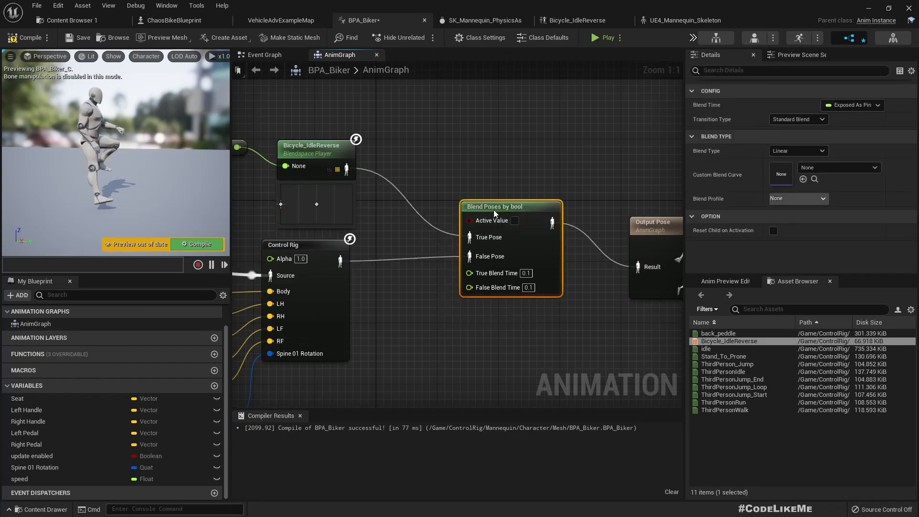
{"action": "right_click", "coordinate": [495, 220]}
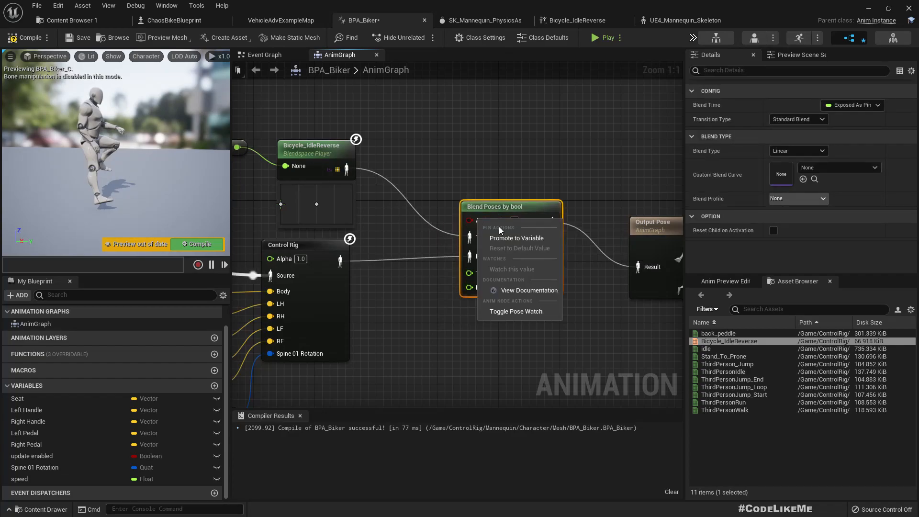
{"action": "left_click", "coordinate": [516, 238]}
{"action": "type", "text": "reversing"}
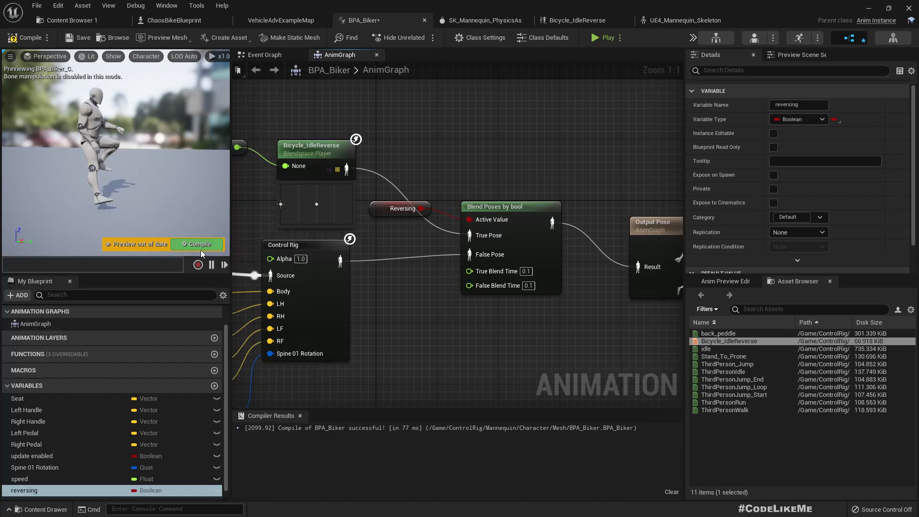
{"action": "left_click", "coordinate": [197, 245]}
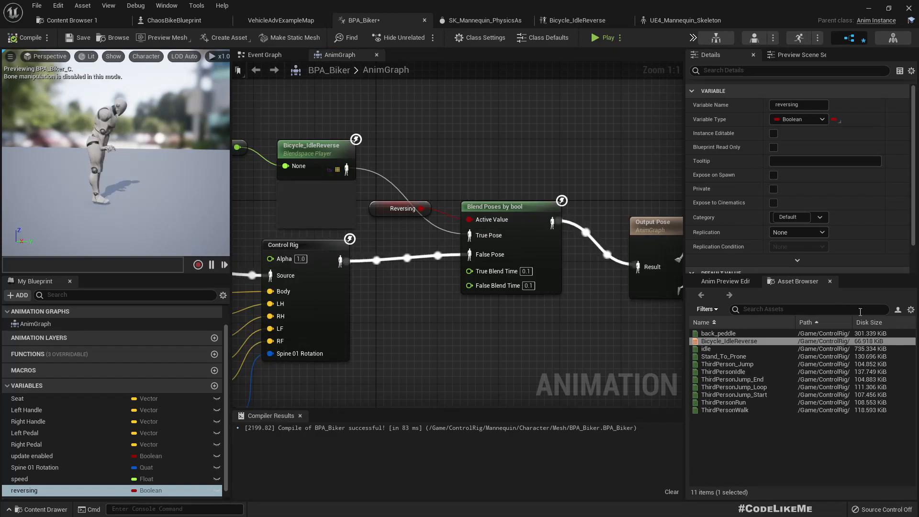
Step: Drive the blend's Active Value from a speed <= 4.0 comparison, compile, and review the speed variable
{"action": "left_click", "coordinate": [725, 281]}
{"action": "type", "text": "<"}
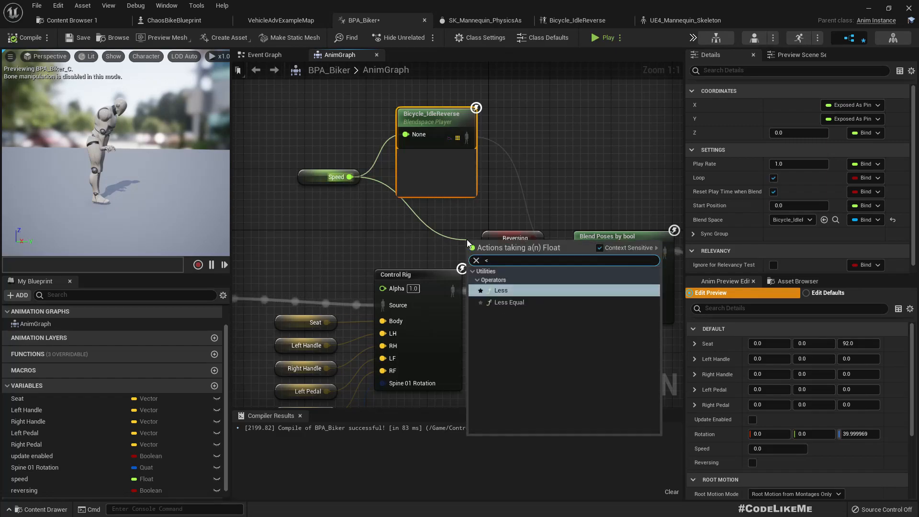
{"action": "left_click", "coordinate": [499, 290]}
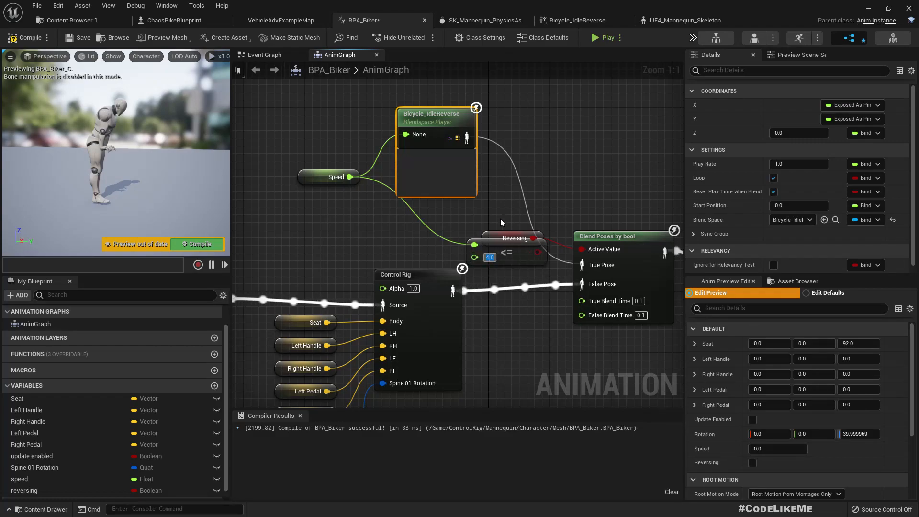
{"action": "left_click", "coordinate": [514, 239]}
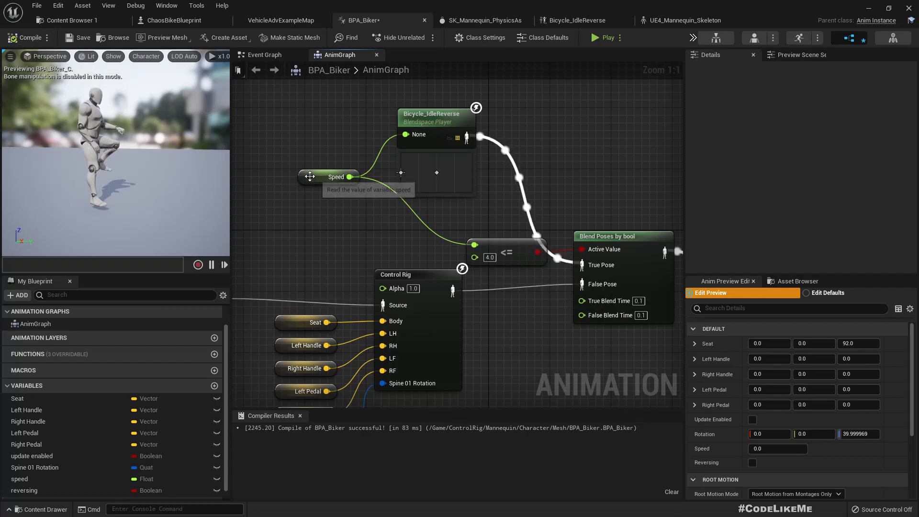
{"action": "left_click", "coordinate": [337, 176]}
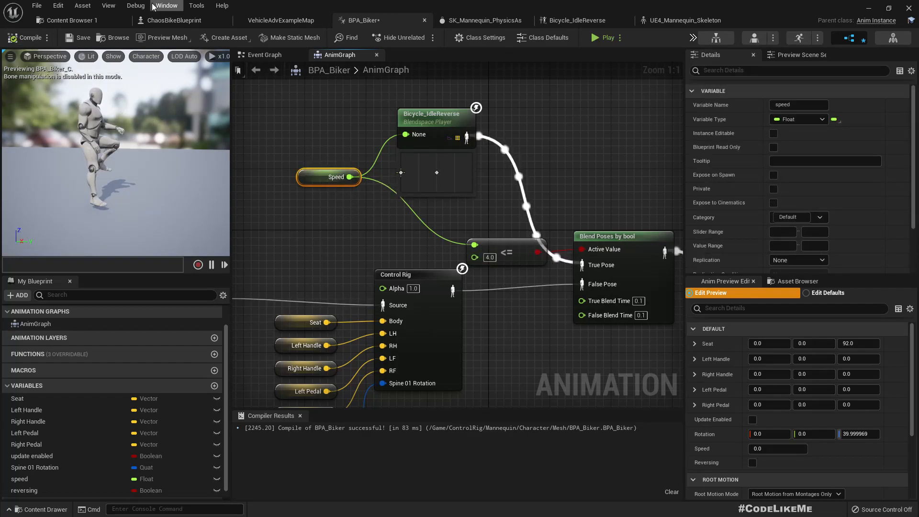
{"action": "left_click", "coordinate": [172, 20]}
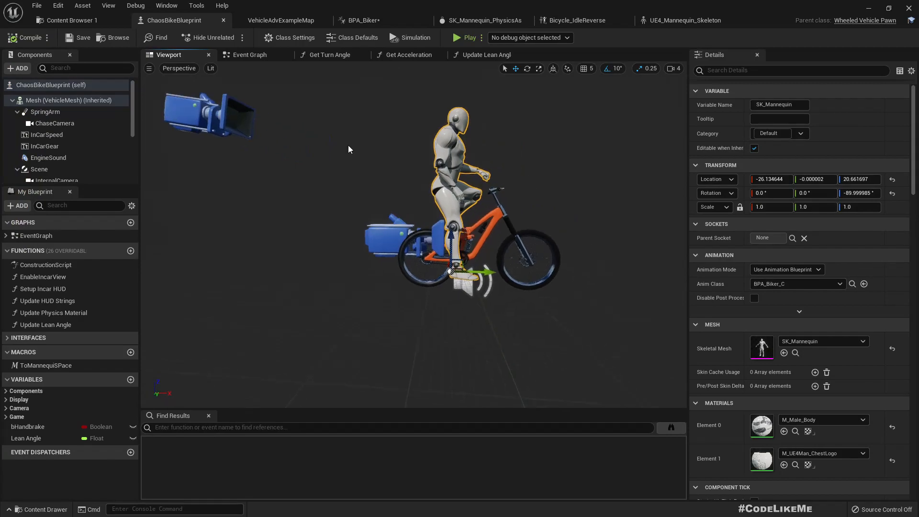
{"action": "left_click", "coordinate": [281, 20]}
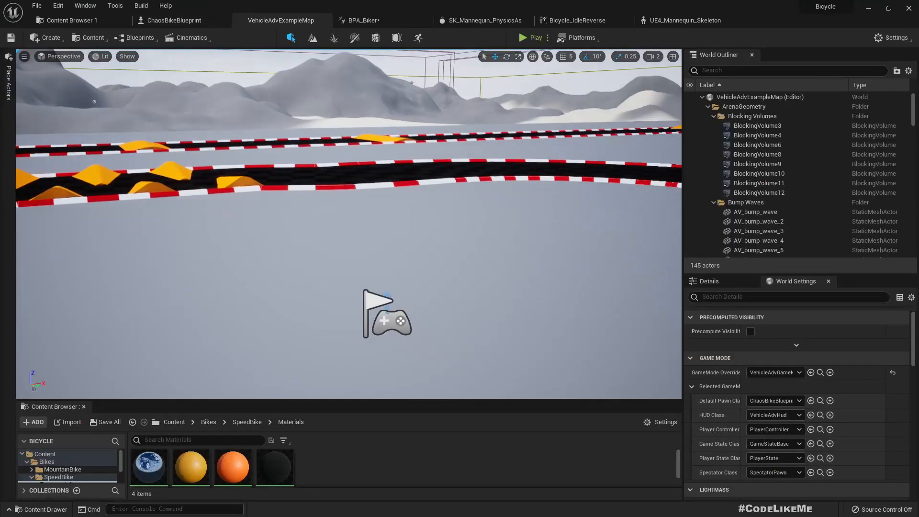
{"action": "left_click", "coordinate": [532, 37]}
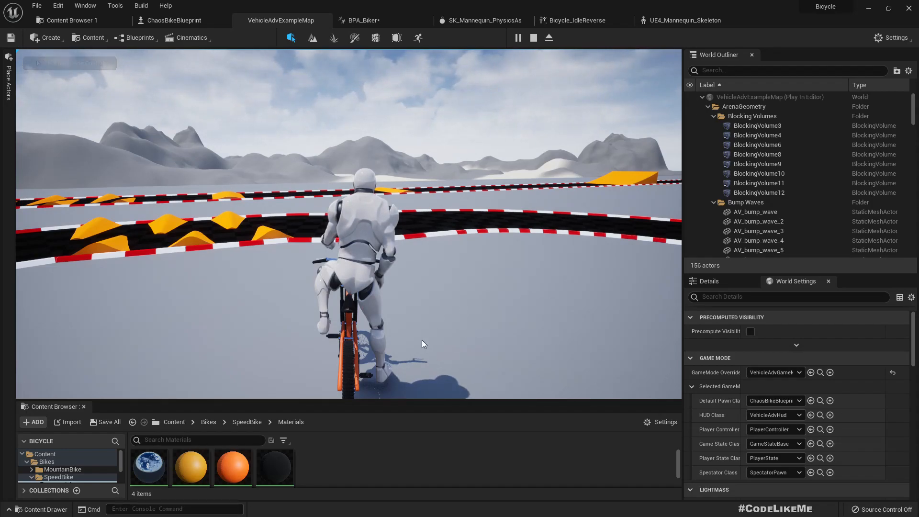
{"action": "left_click", "coordinate": [532, 37]}
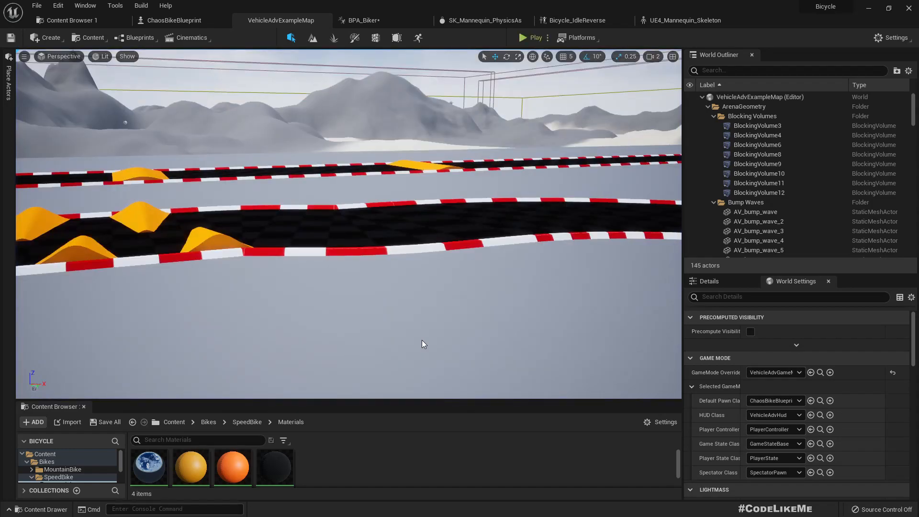
{"action": "mouse_move", "coordinate": [362, 20]}
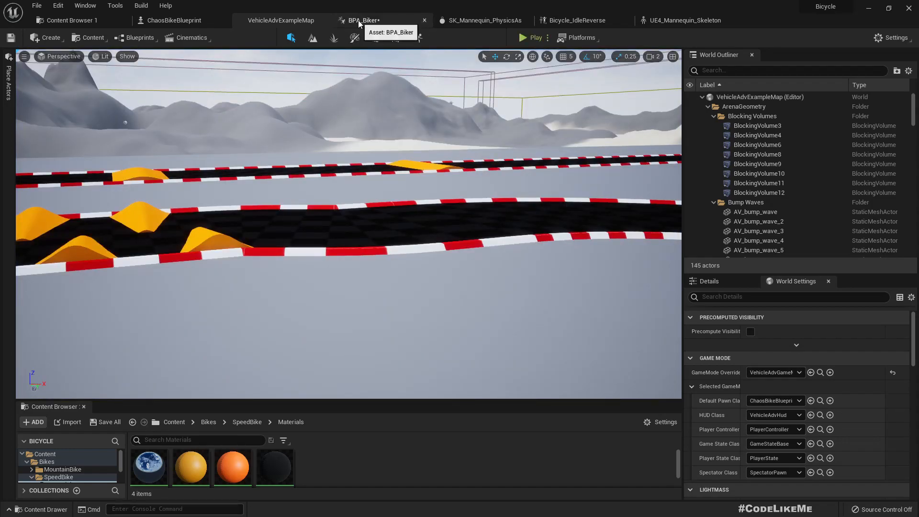
{"action": "left_click", "coordinate": [362, 20]}
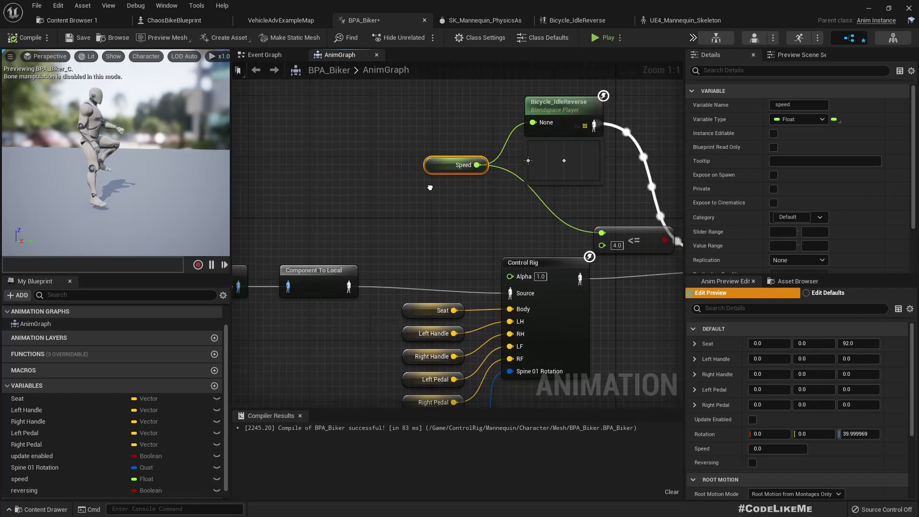
Step: In the Event Graph add Get Velocity from the pawn owner feeding a VectorLength node
{"action": "scroll", "scroll_direction": "down", "scroll_amount": 3}
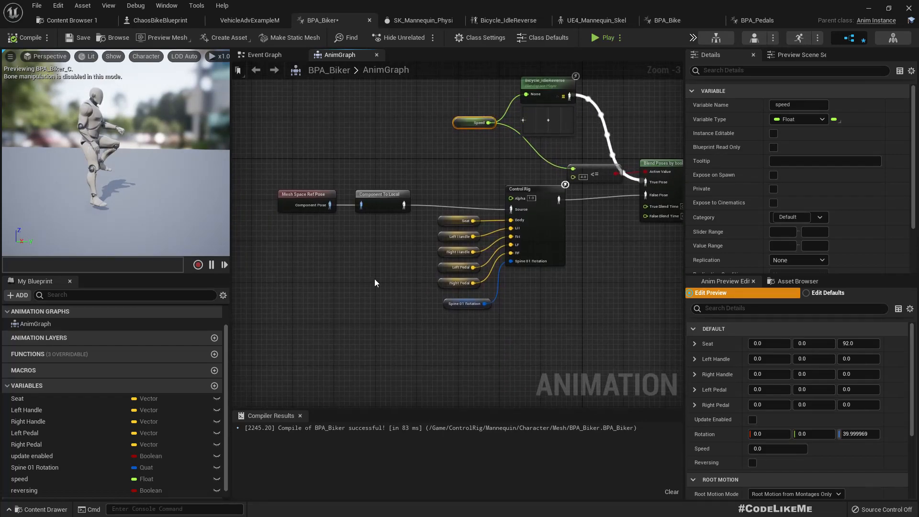
{"action": "left_click", "coordinate": [264, 55]}
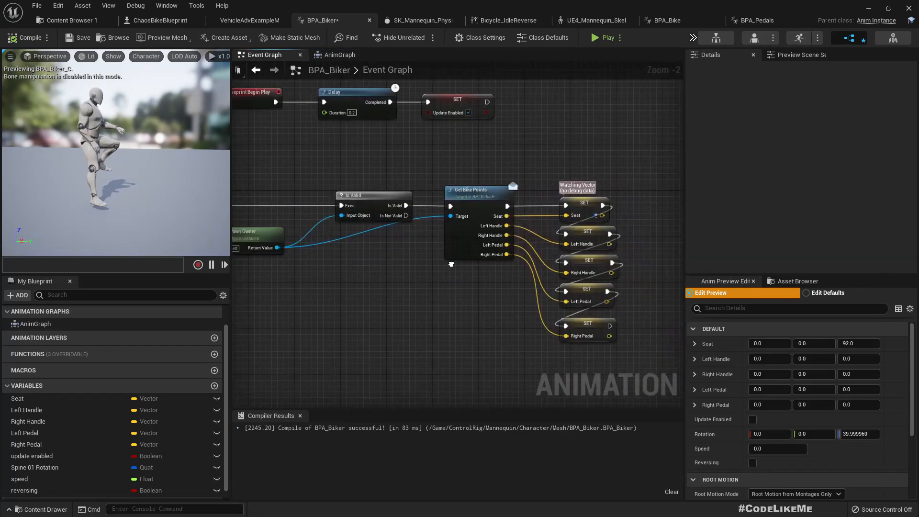
{"action": "scroll", "scroll_direction": "up", "scroll_amount": 3}
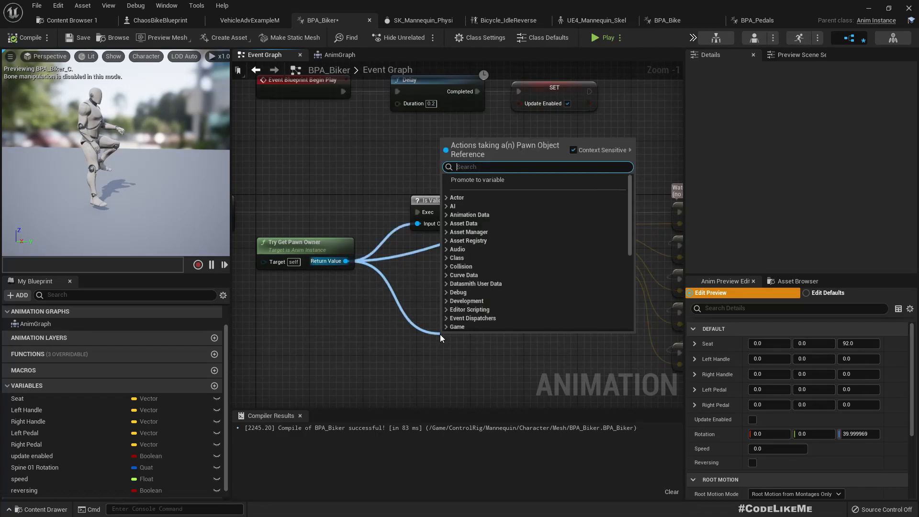
{"action": "type", "text": "veloc"}
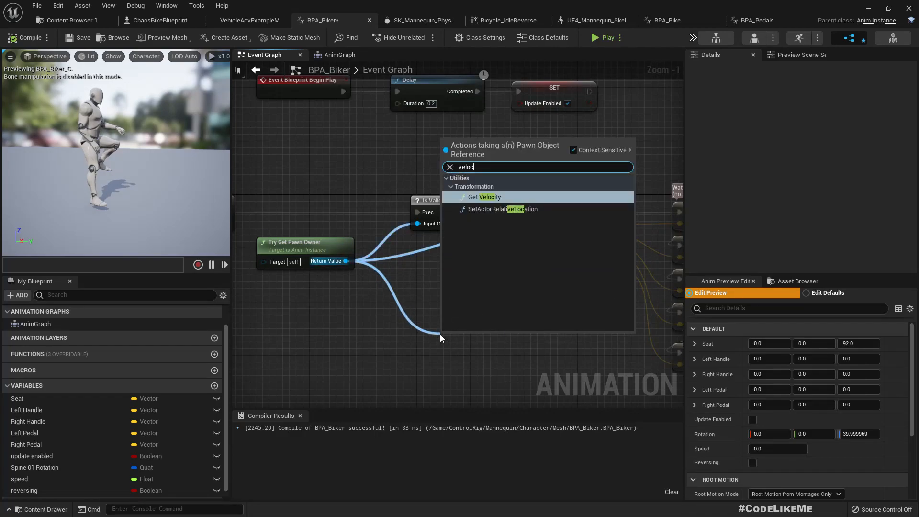
{"action": "left_click", "coordinate": [486, 197]}
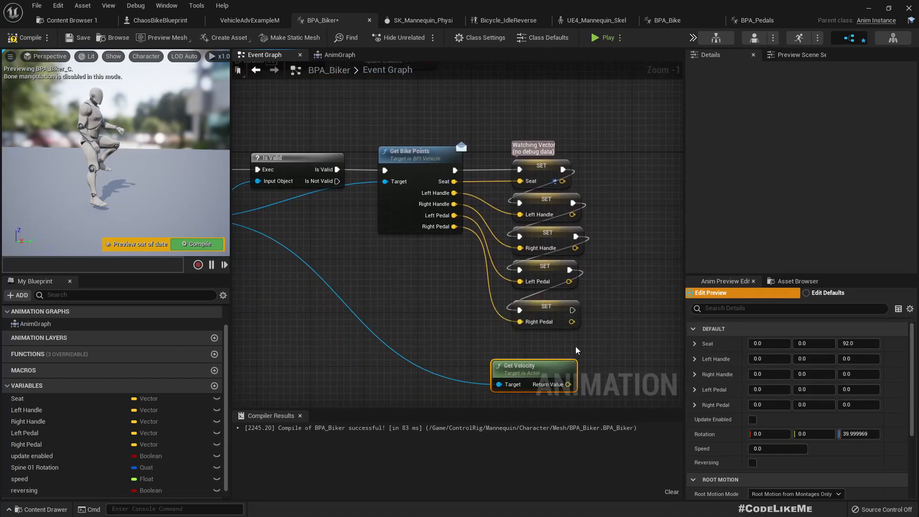
{"action": "scroll", "scroll_direction": "down", "scroll_amount": 3}
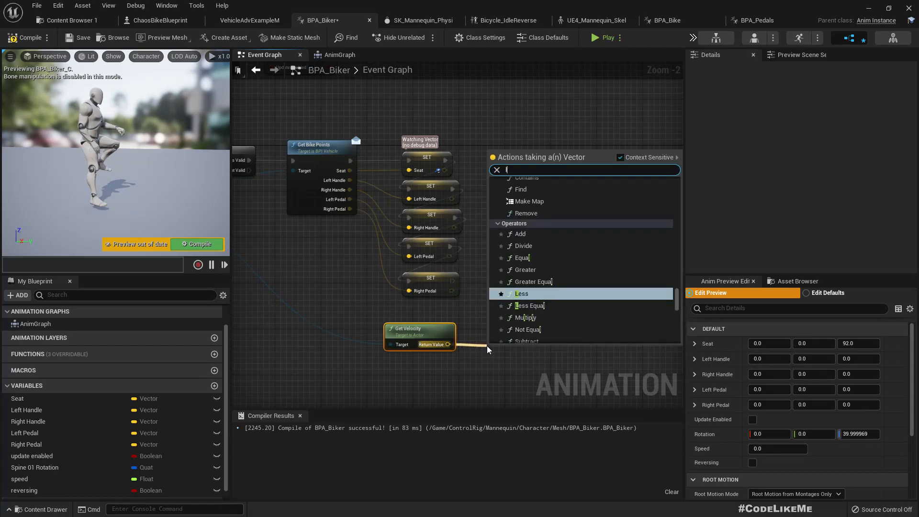
{"action": "type", "text": "leng"}
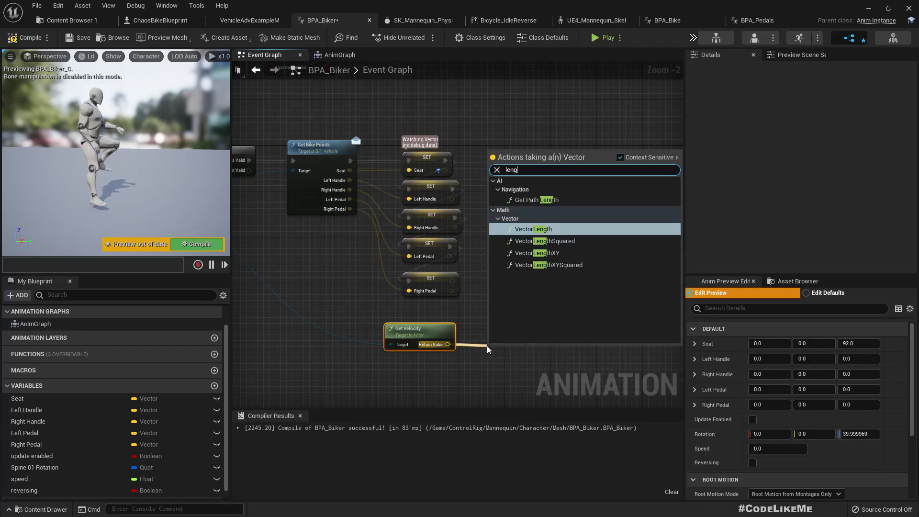
{"action": "left_click", "coordinate": [534, 228]}
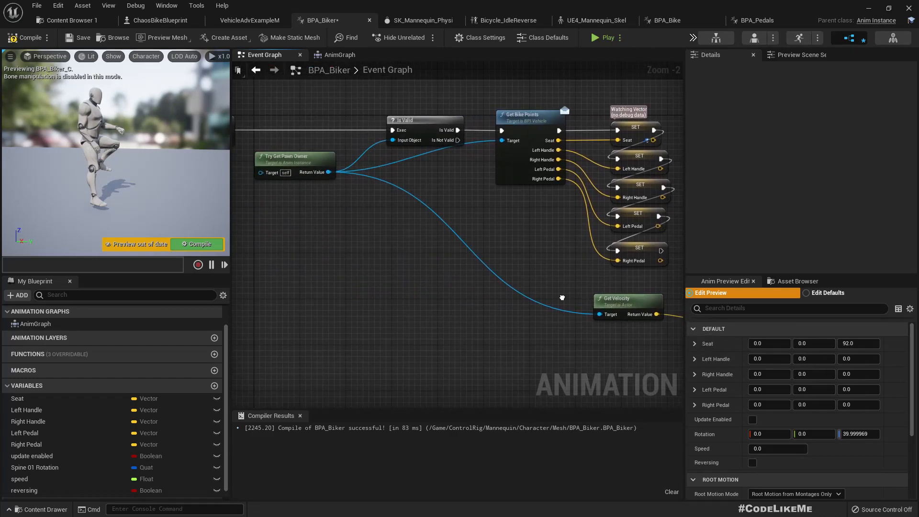
Step: Add a Set Speed node and a node reading the bike's acceleration value
{"action": "scroll", "scroll_direction": "down", "scroll_amount": 3}
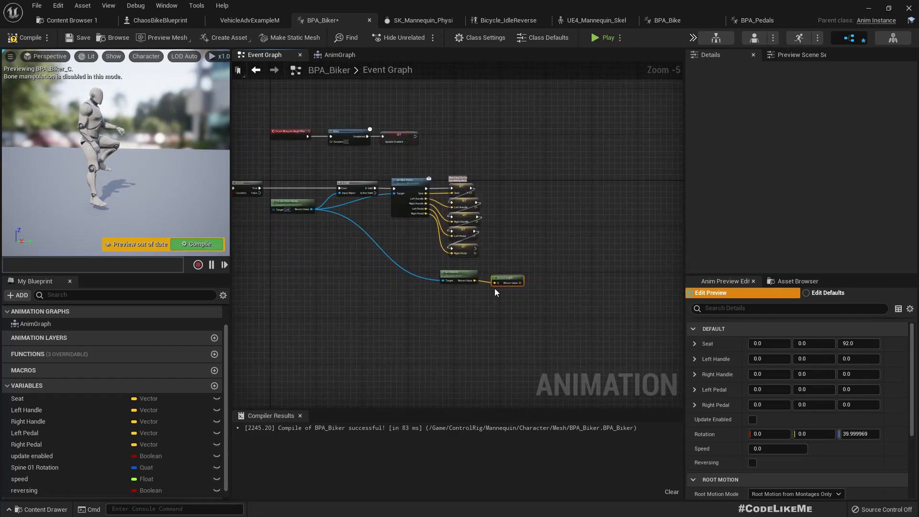
{"action": "mouse_move", "coordinate": [293, 203]}
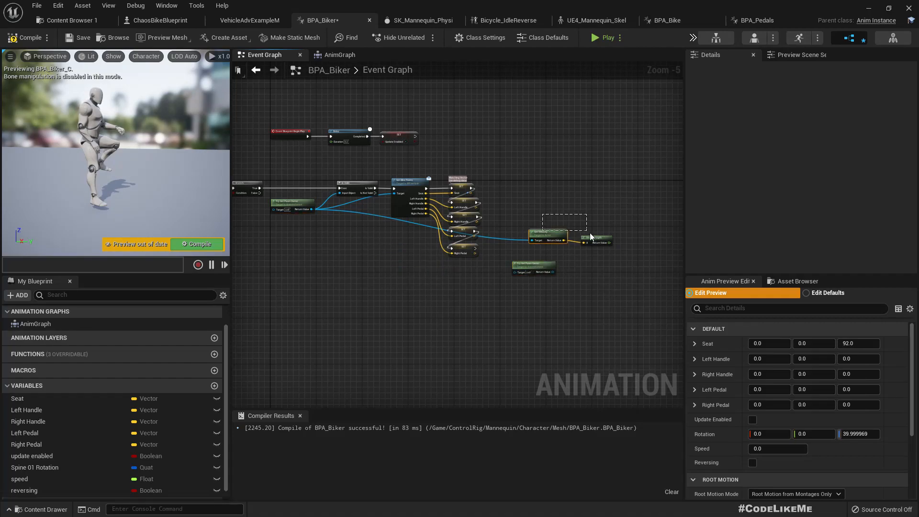
{"action": "scroll", "scroll_direction": "up", "scroll_amount": 3}
{"action": "type", "text": "set sp"}
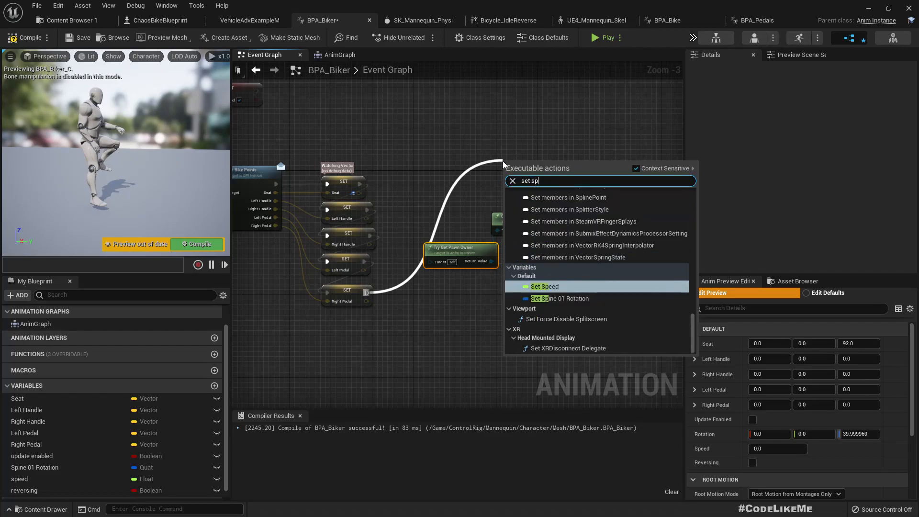
{"action": "left_click", "coordinate": [544, 286]}
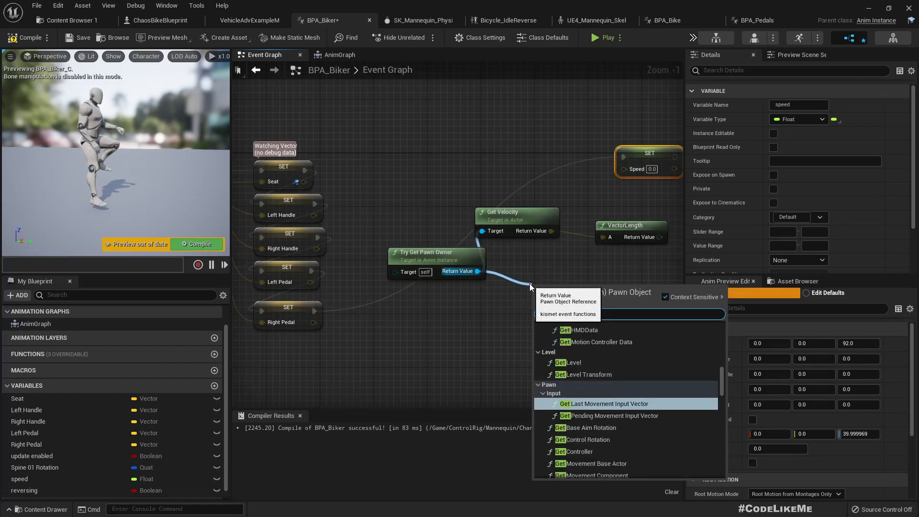
{"action": "left_click", "coordinate": [604, 403]}
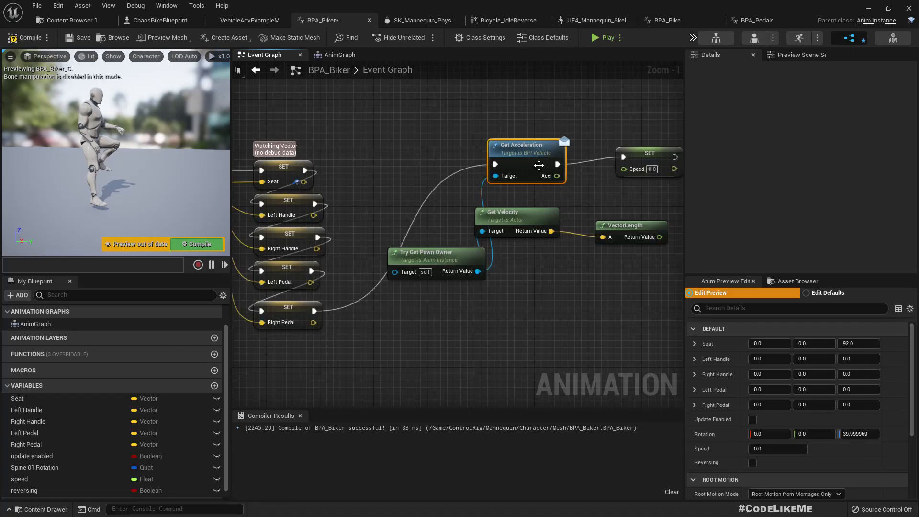
{"action": "mouse_move", "coordinate": [527, 151]}
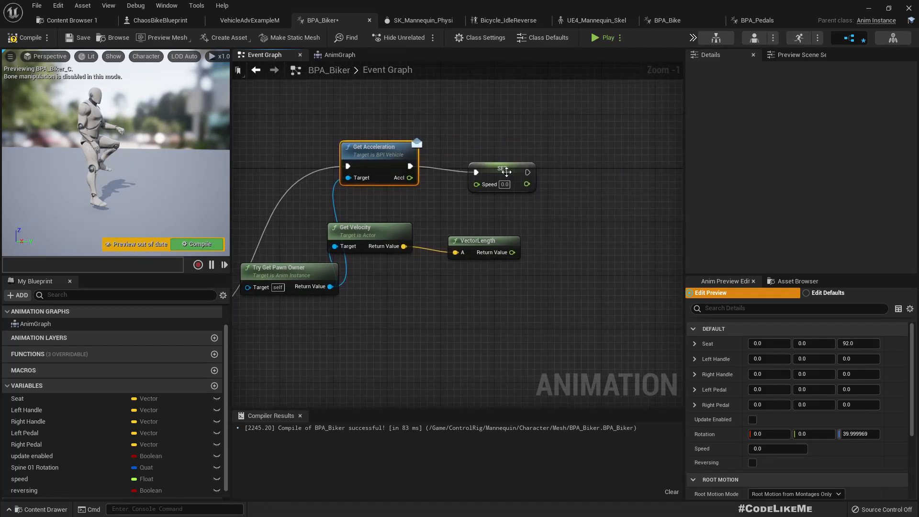
Step: Multiply velocity length by the acceleration value into Set Speed with a Print String, then compile
{"action": "left_click", "coordinate": [508, 171]}
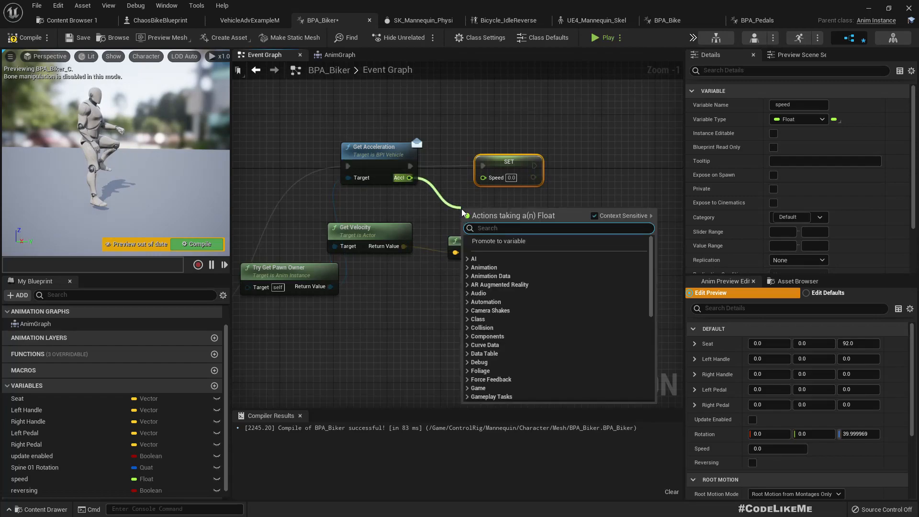
{"action": "type", "text": "*"}
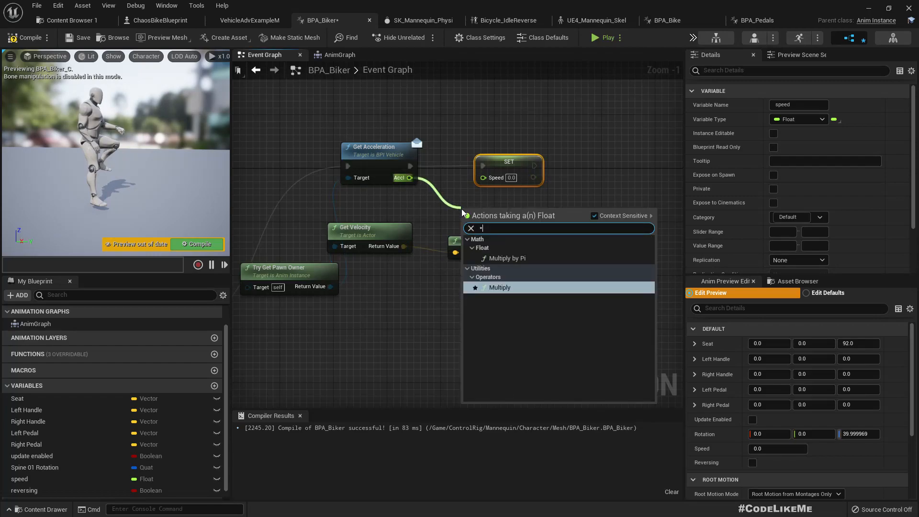
{"action": "left_click", "coordinate": [500, 287]}
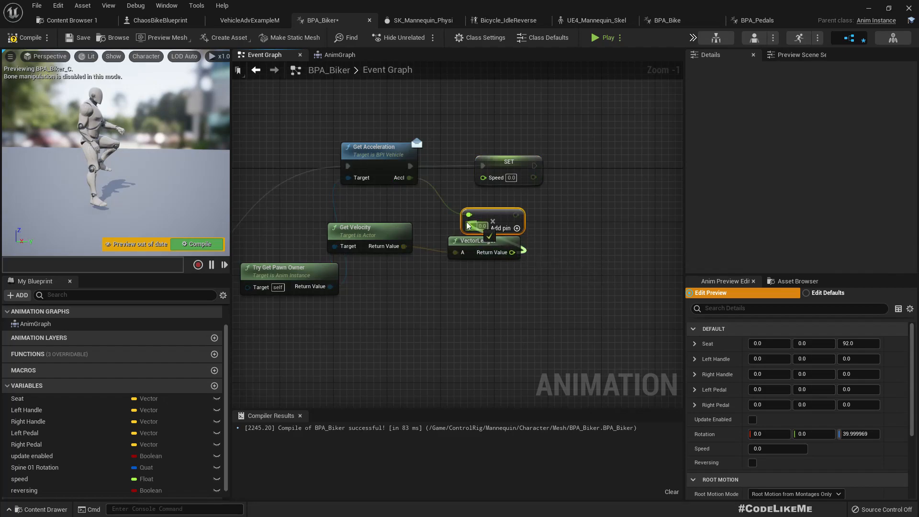
{"action": "left_click", "coordinate": [602, 161]}
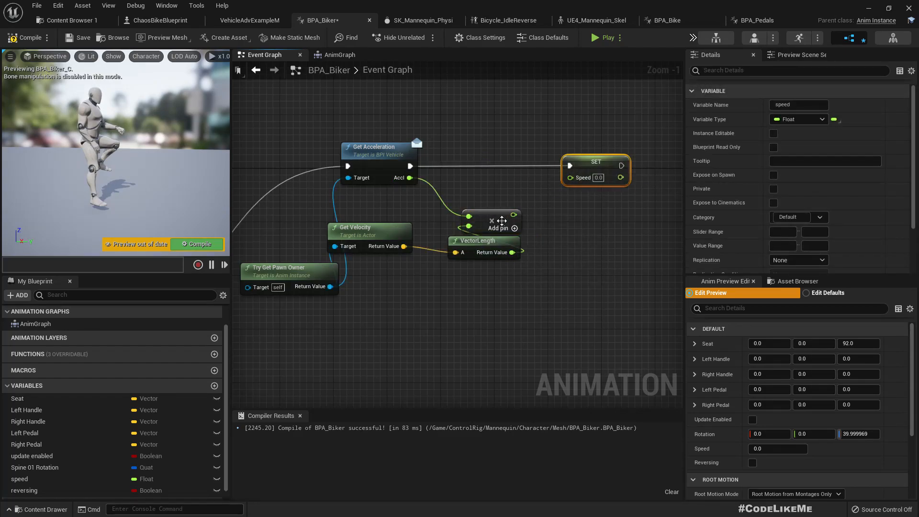
{"action": "mouse_move", "coordinate": [497, 213]}
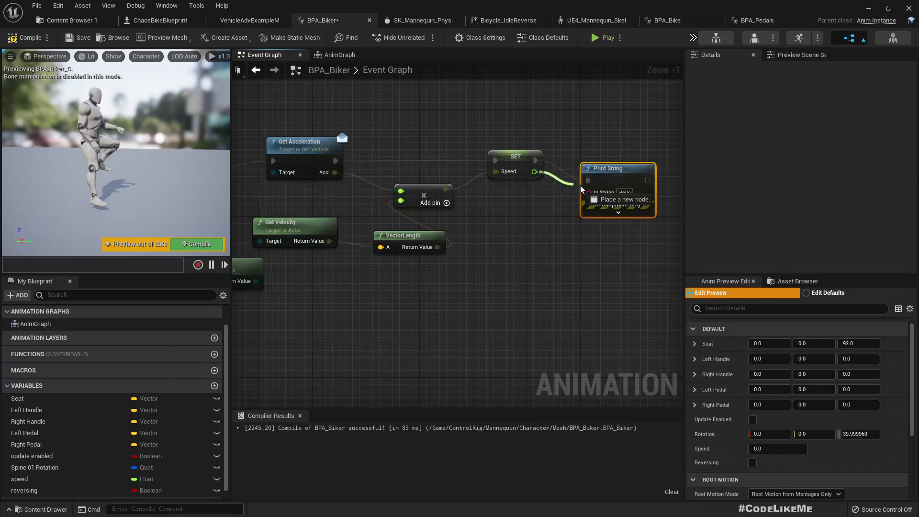
{"action": "mouse_move", "coordinate": [652, 155]}
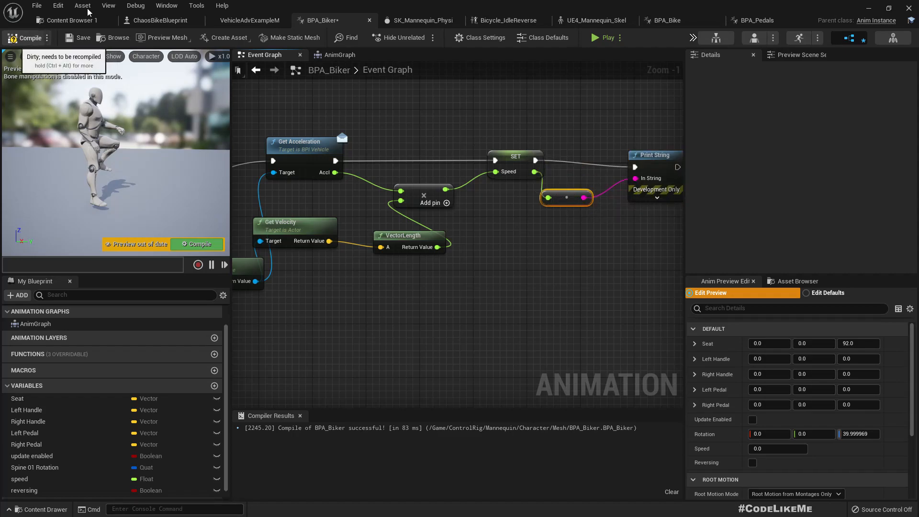
{"action": "left_click", "coordinate": [155, 20]}
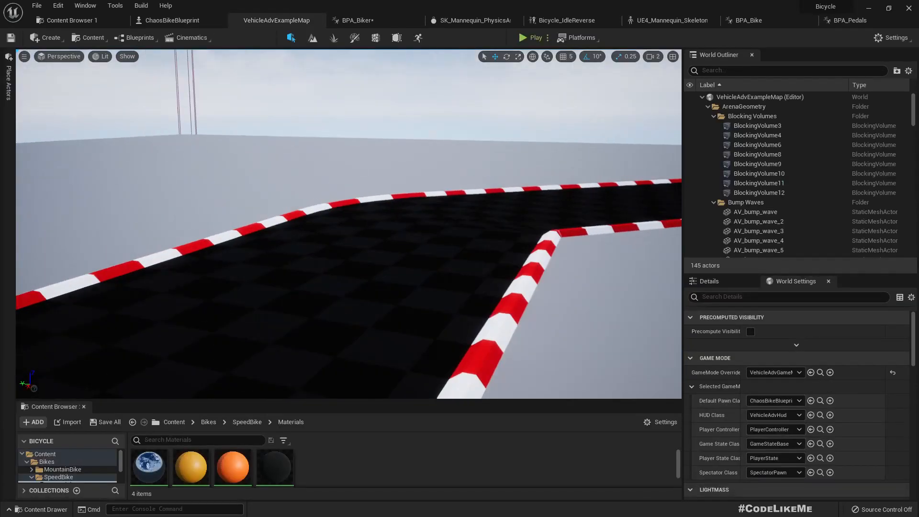
Step: Play the level to watch the printed speed values, stop, and return to the BPA_Biker event graph
{"action": "left_click", "coordinate": [533, 38]}
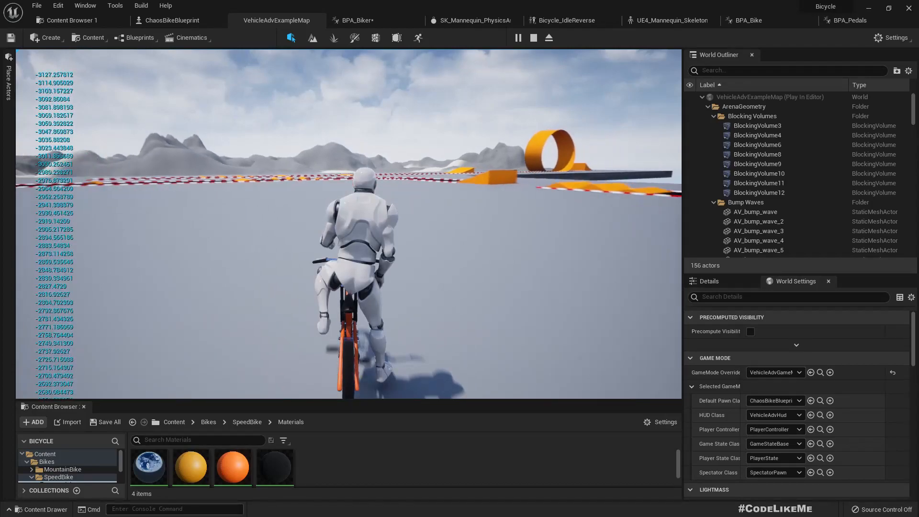
{"action": "left_click", "coordinate": [533, 38]}
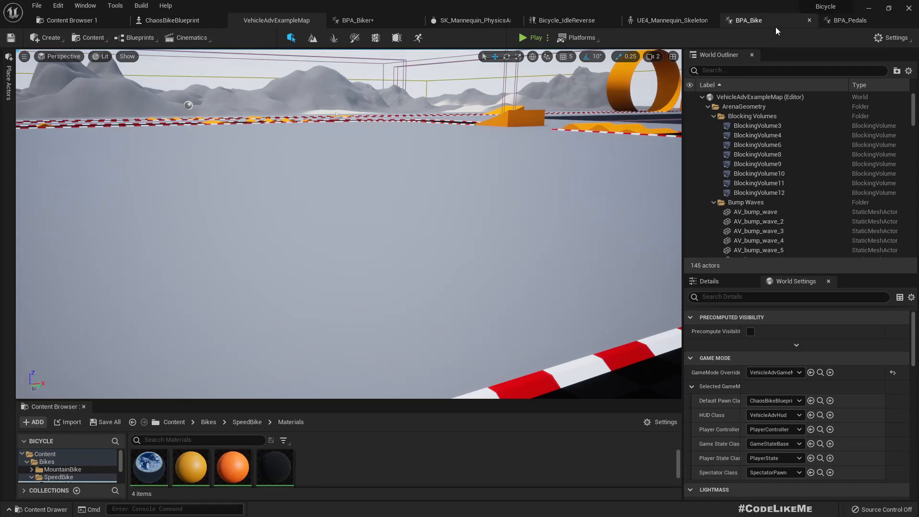
{"action": "left_click", "coordinate": [351, 21]}
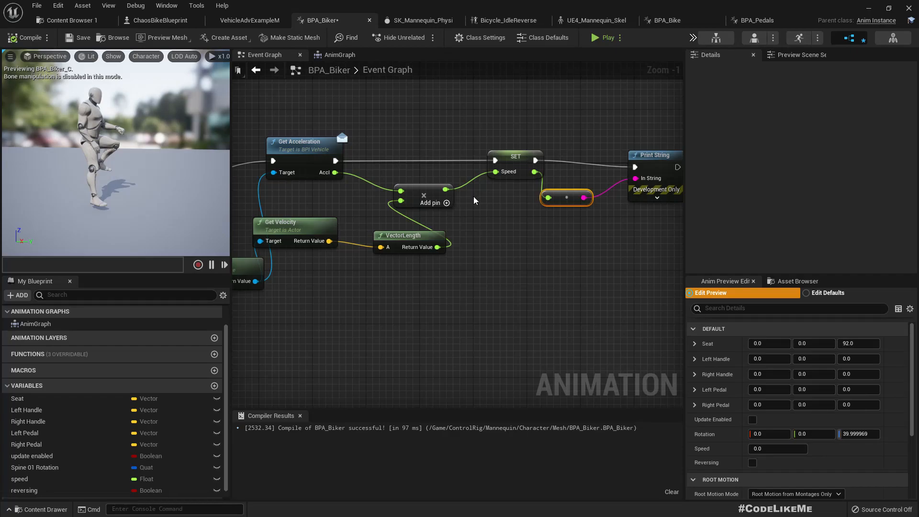
{"action": "mouse_move", "coordinate": [423, 195]}
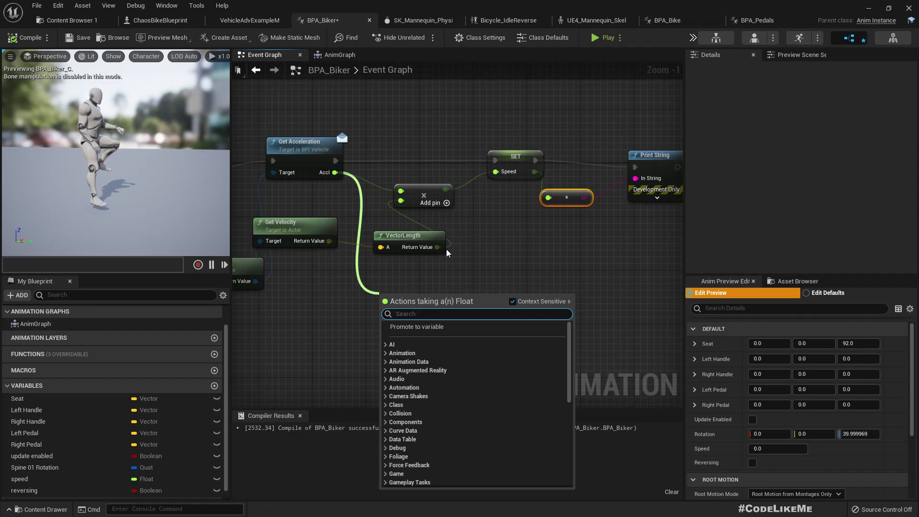
Step: Finish the -1.0/1.0 sign select wiring and return to the vehicle example level
{"action": "key", "text": "Escape"}
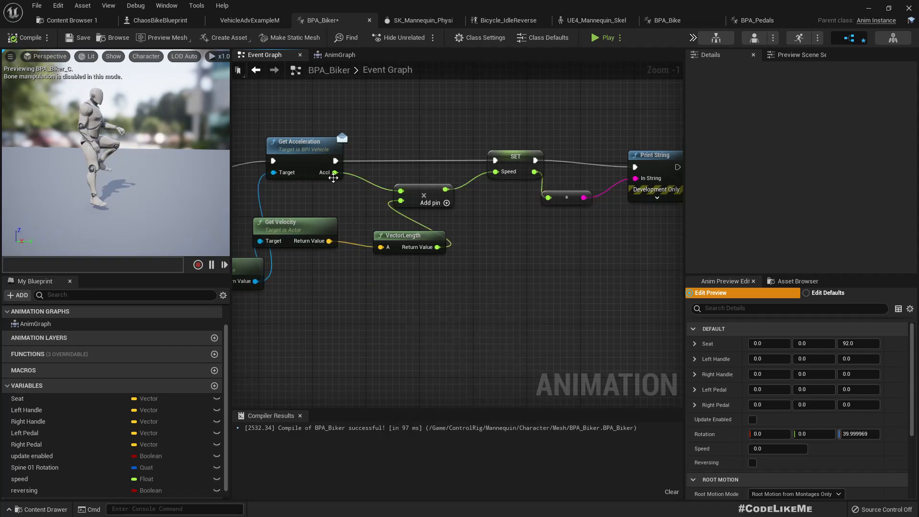
{"action": "mouse_move", "coordinate": [334, 172]}
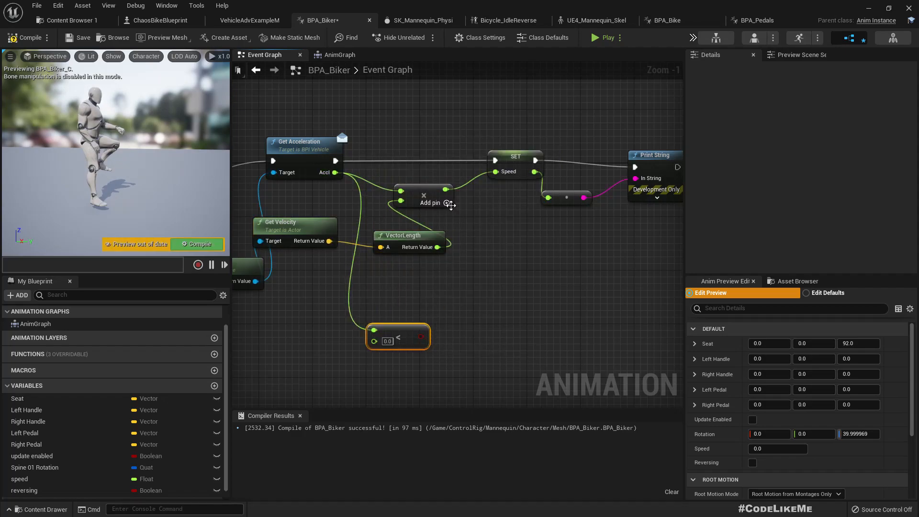
{"action": "scroll", "scroll_direction": "down", "scroll_amount": 3}
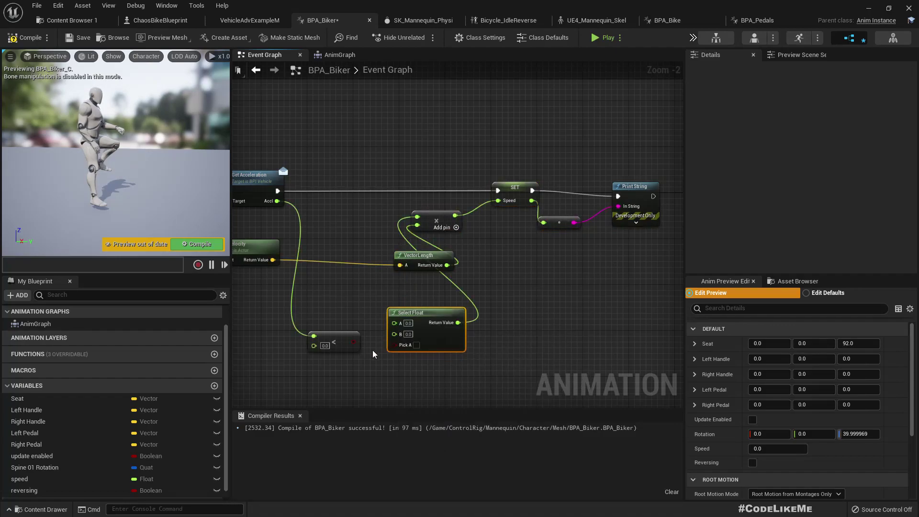
{"action": "mouse_move", "coordinate": [451, 323]}
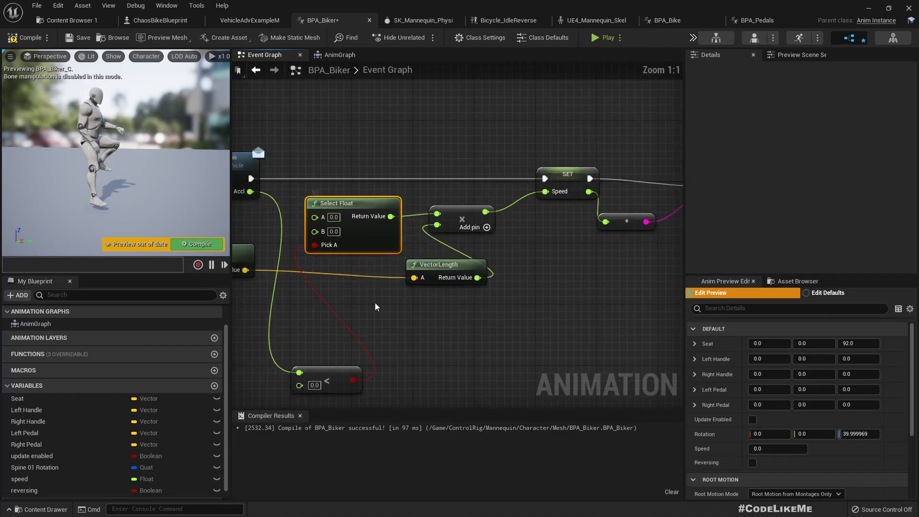
{"action": "mouse_move", "coordinate": [383, 318]}
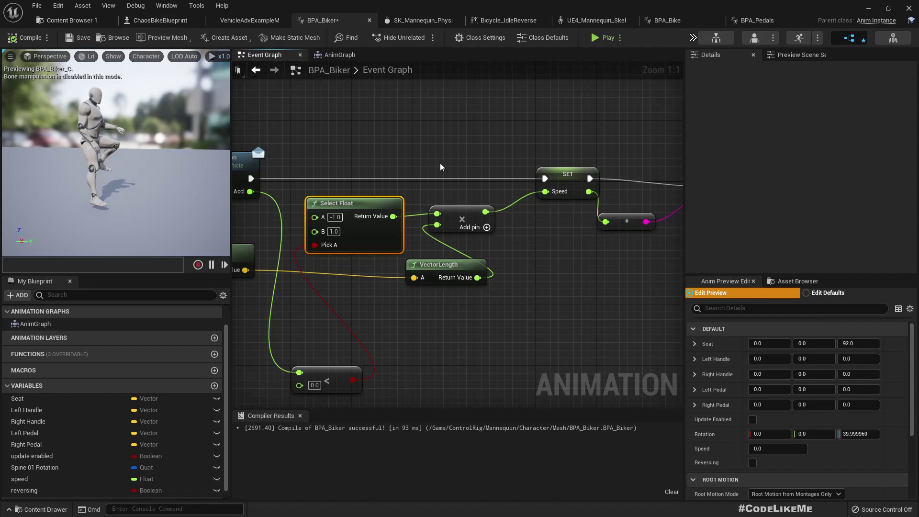
{"action": "left_click", "coordinate": [276, 20]}
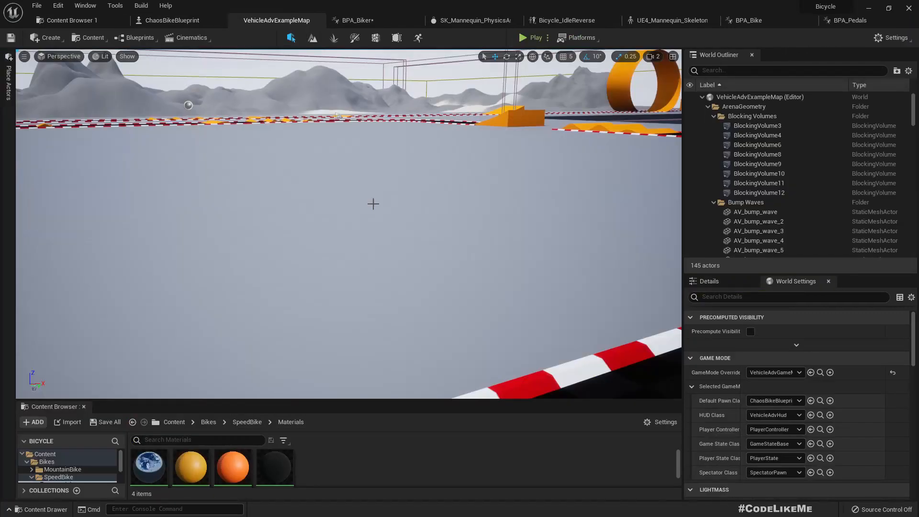
Step: Test-play the level, confirming positive speeds around 200 print while pedalling forward
{"action": "left_click", "coordinate": [532, 37]}
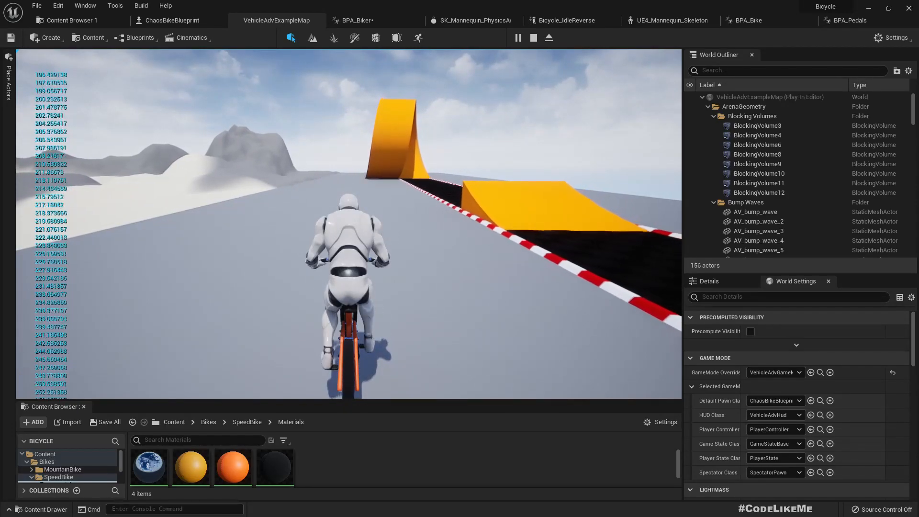
{"action": "left_click", "coordinate": [533, 38]}
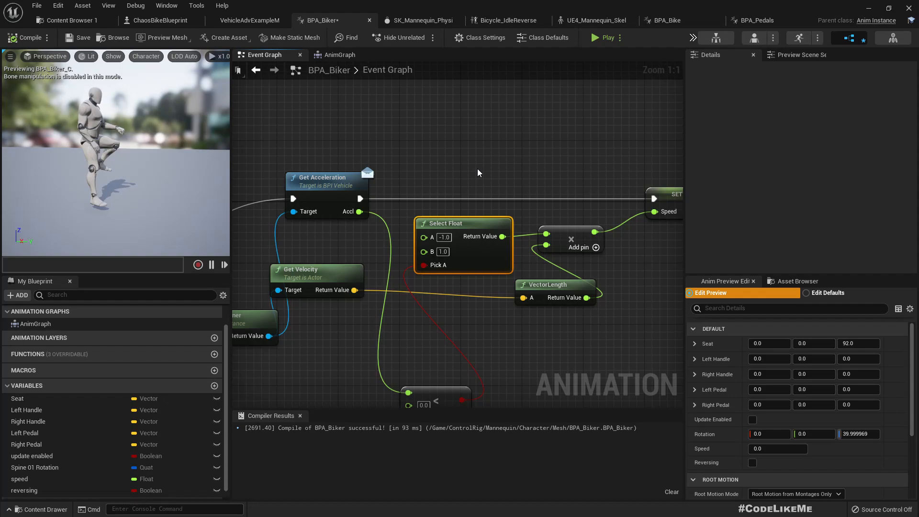
Step: Feed a dot product of velocity and the pawn owner's forward vector into the below-zero check
{"action": "scroll", "scroll_direction": "down", "scroll_amount": 3}
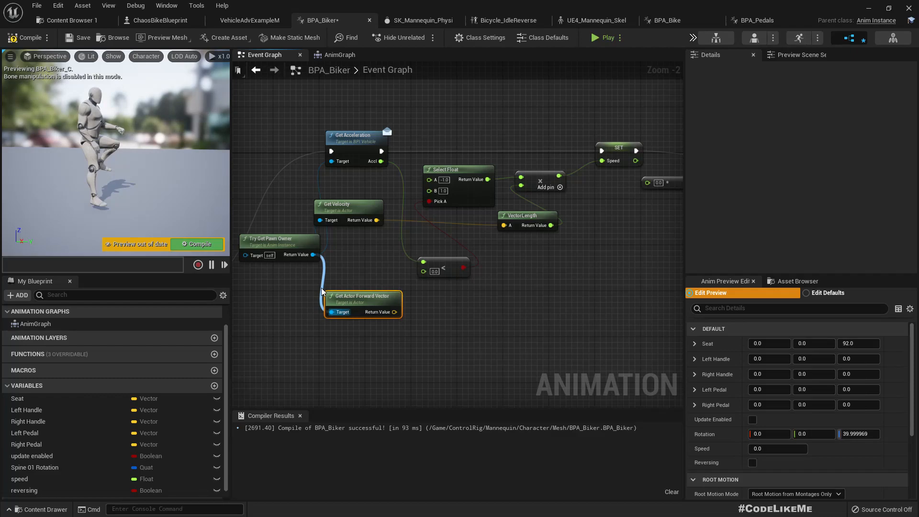
{"action": "mouse_move", "coordinate": [375, 221]}
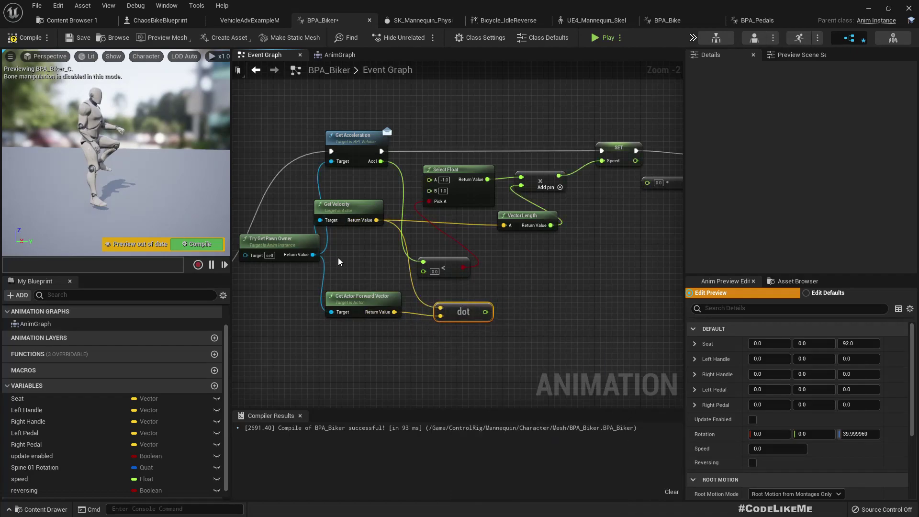
{"action": "scroll", "scroll_direction": "up", "scroll_amount": 3}
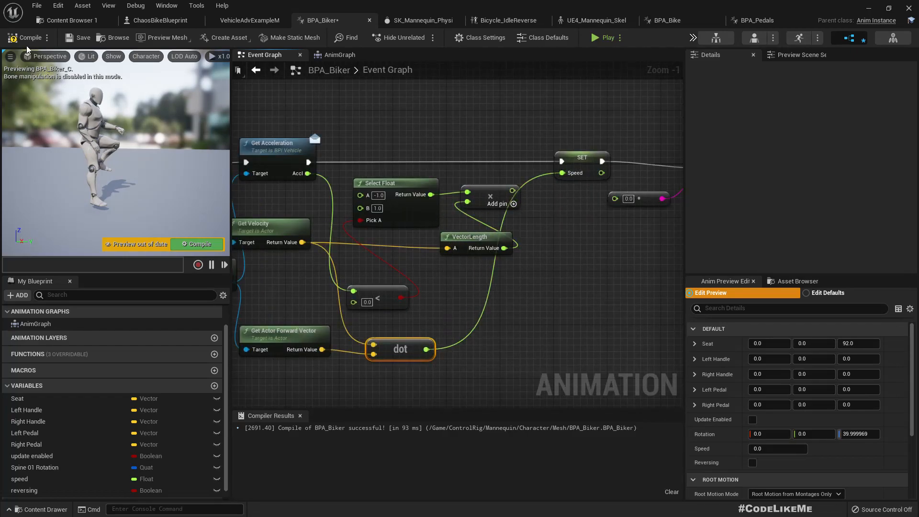
Step: Test-play twice in the level, confirming the printed speed goes strongly negative while reversing
{"action": "left_click", "coordinate": [276, 20]}
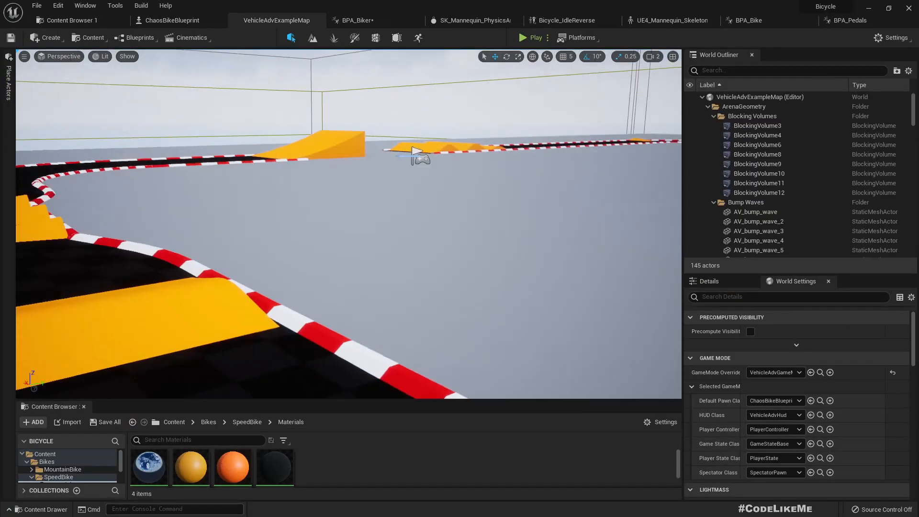
{"action": "left_click", "coordinate": [531, 37]}
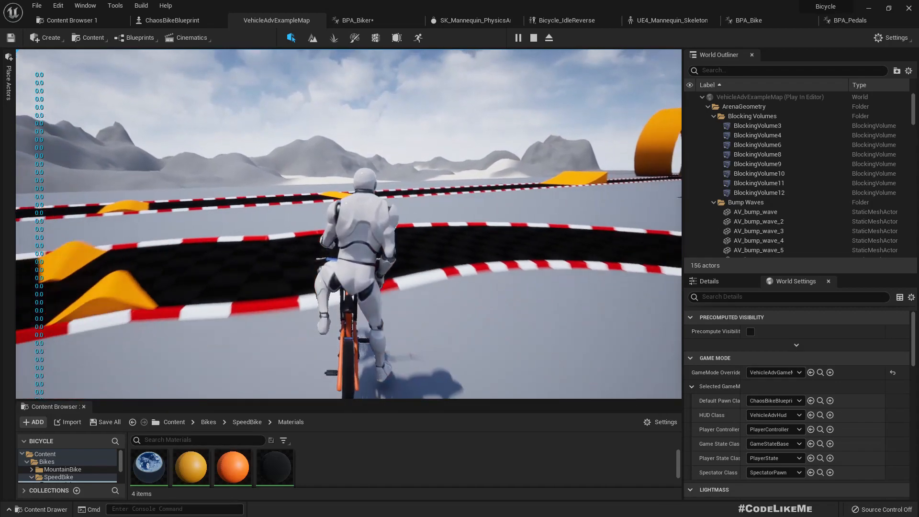
{"action": "left_click", "coordinate": [533, 37]}
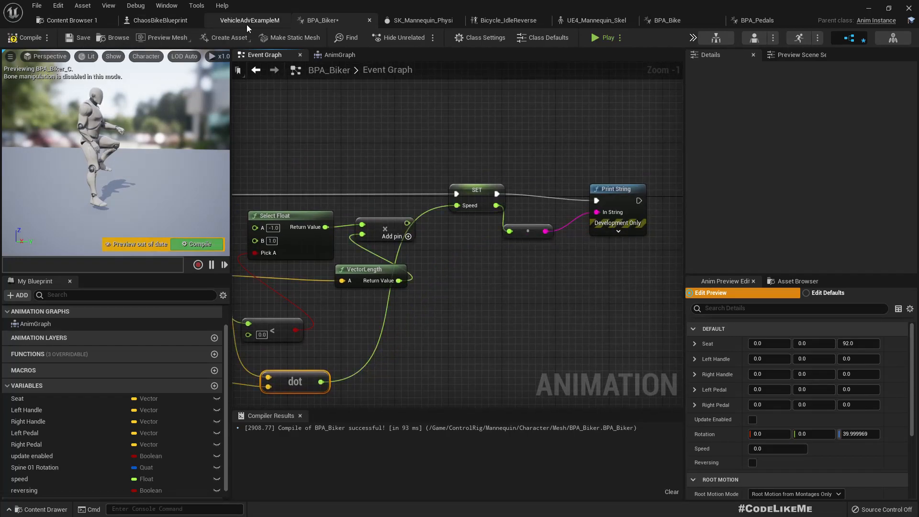
{"action": "left_click", "coordinate": [604, 37]}
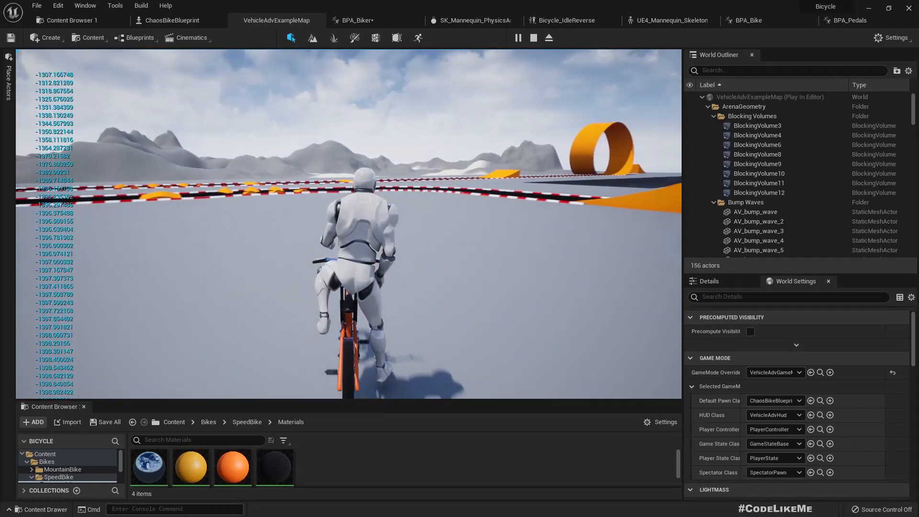
{"action": "left_click", "coordinate": [534, 38]}
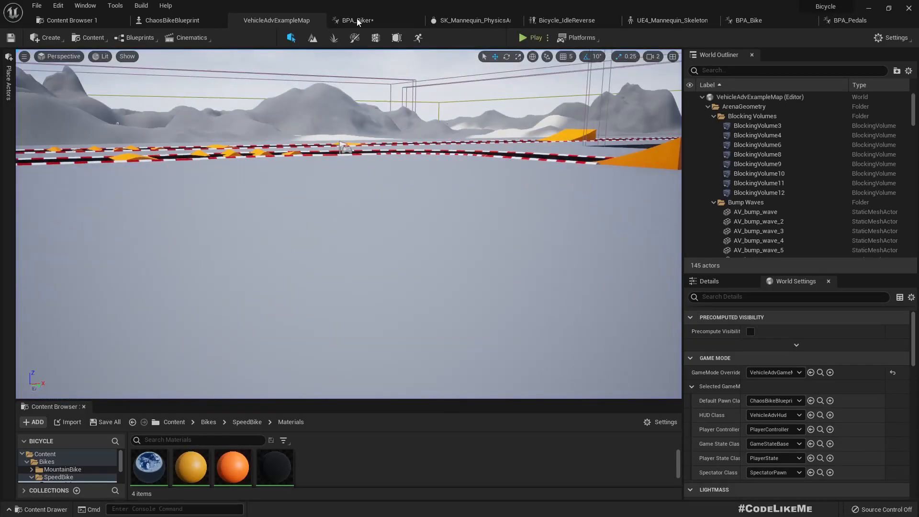
Step: Set the Bicycle_IdleReverse horizontal axis to run from -100.0 to 0.0
{"action": "left_click", "coordinate": [352, 20]}
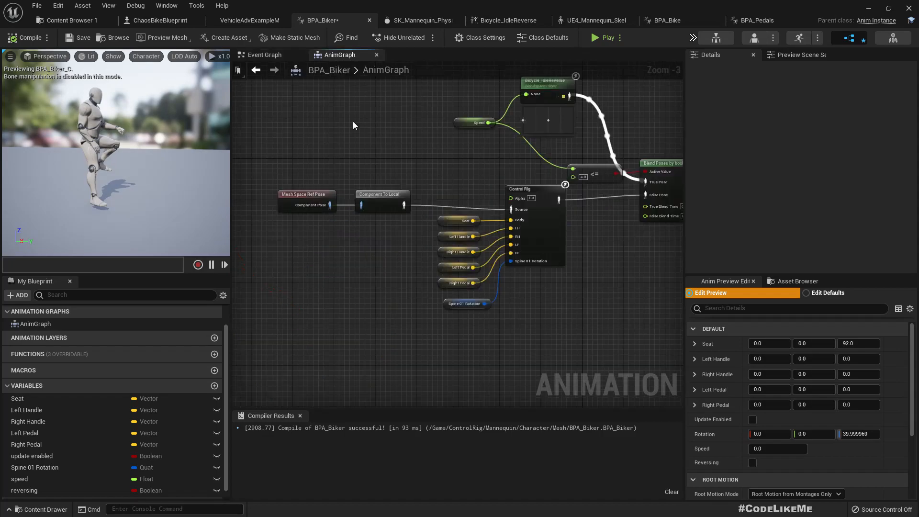
{"action": "left_click", "coordinate": [506, 20]}
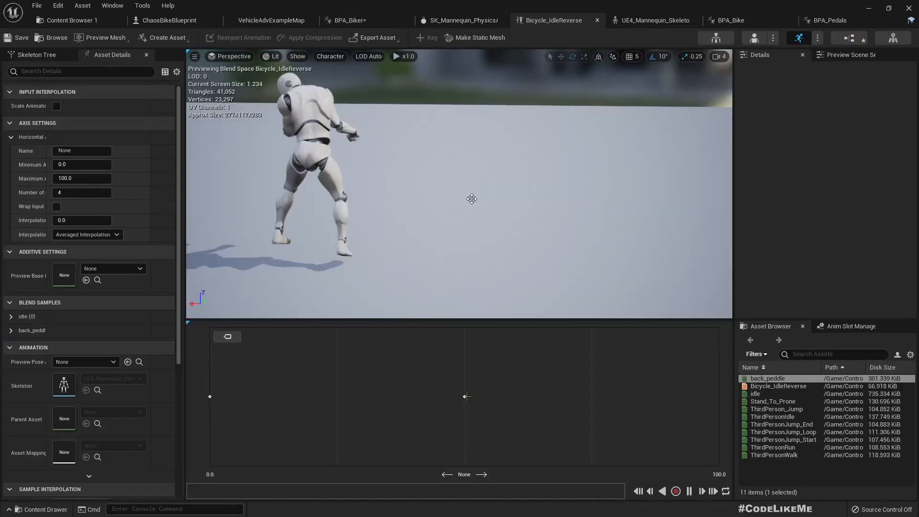
{"action": "mouse_move", "coordinate": [216, 403]}
{"action": "type", "text": "-100"}
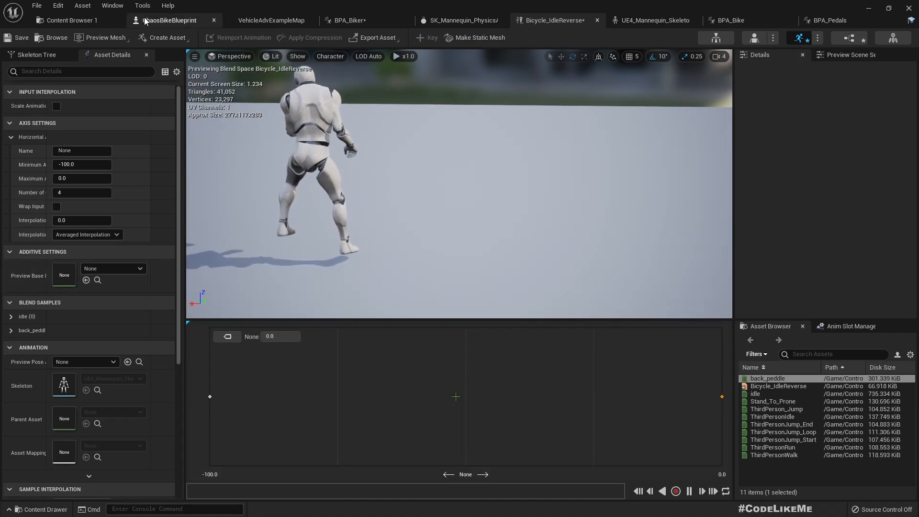
{"action": "left_click", "coordinate": [271, 20]}
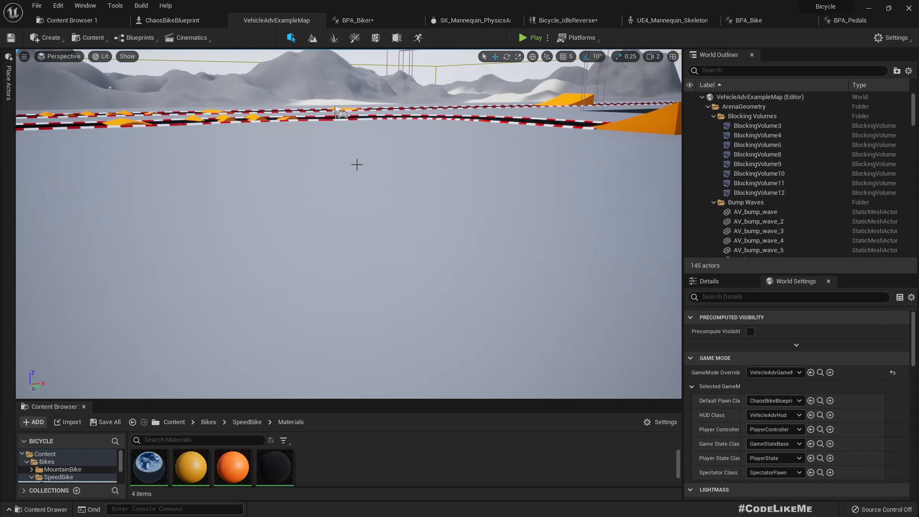
Step: Start a final test play before leaving the editor for the Patreon tutorial page
{"action": "left_click", "coordinate": [532, 38]}
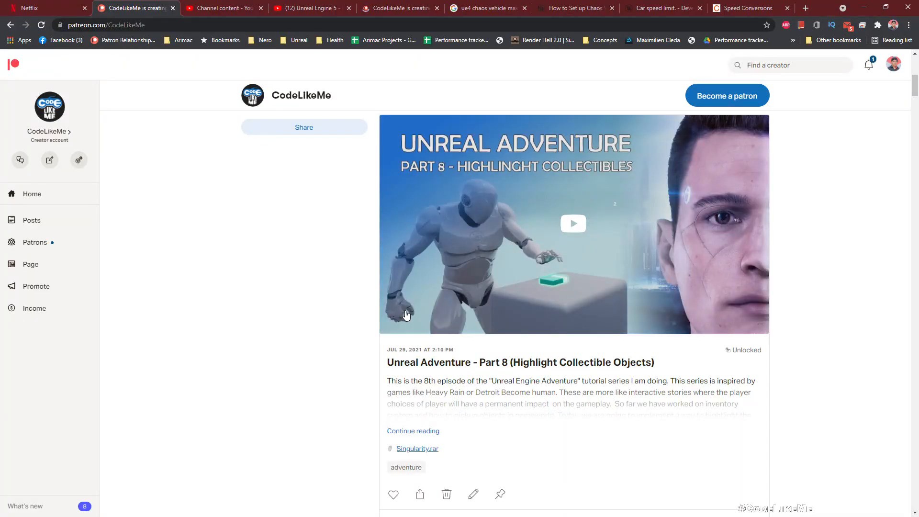
{"action": "scroll", "scroll_direction": "down", "scroll_amount": 3}
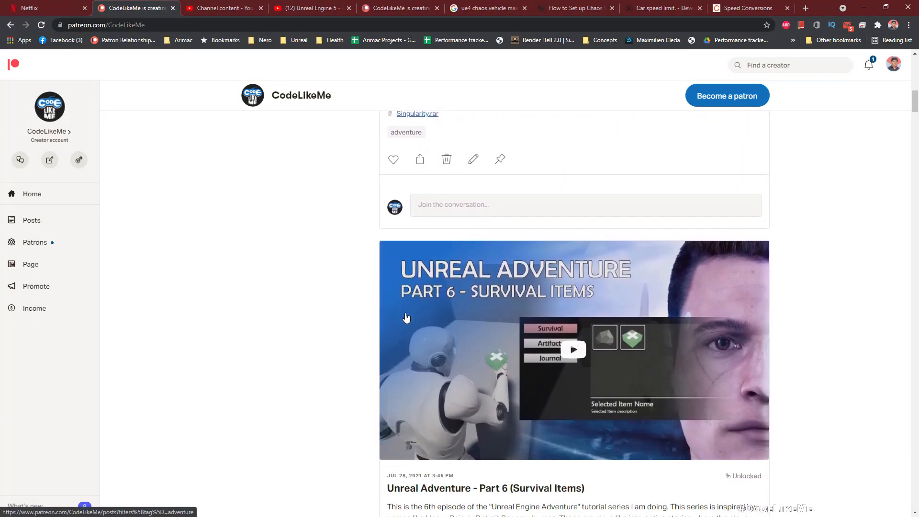
{"action": "scroll", "scroll_direction": "down", "scroll_amount": 3}
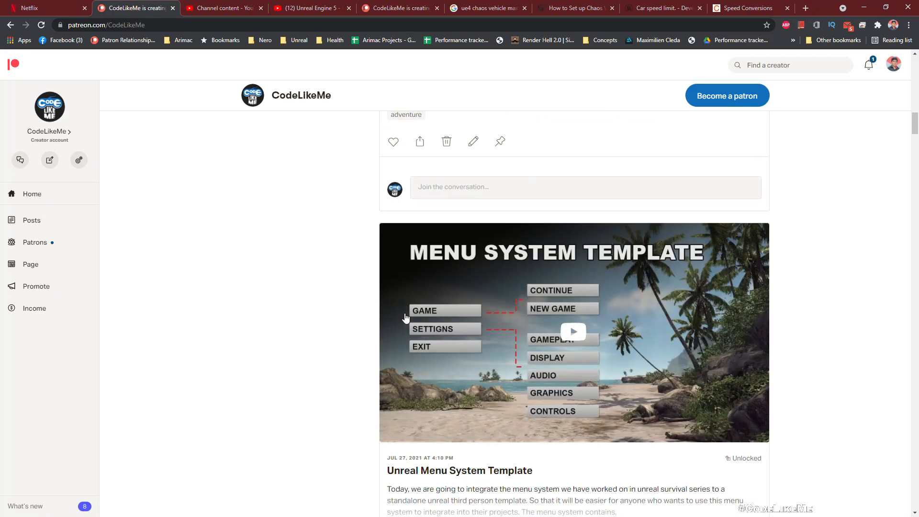
{"action": "scroll", "scroll_direction": "down", "scroll_amount": 3}
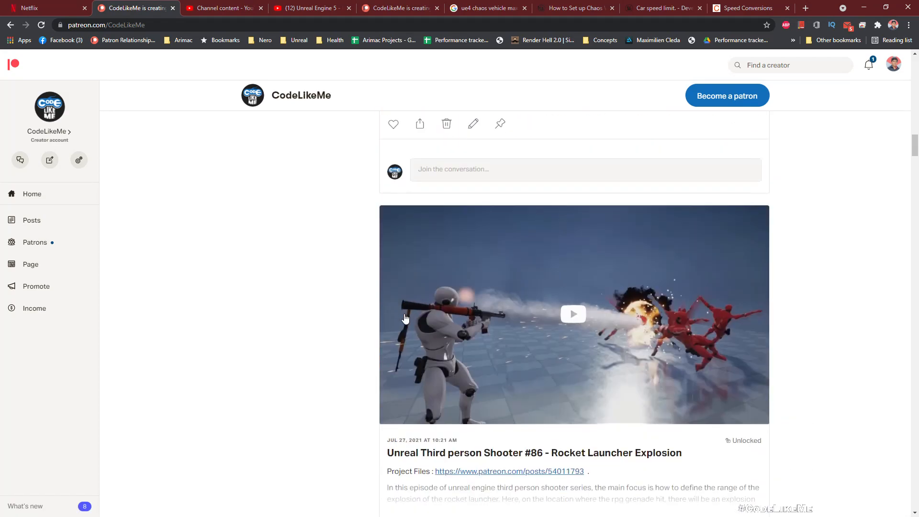
{"action": "scroll", "scroll_direction": "down", "scroll_amount": 3}
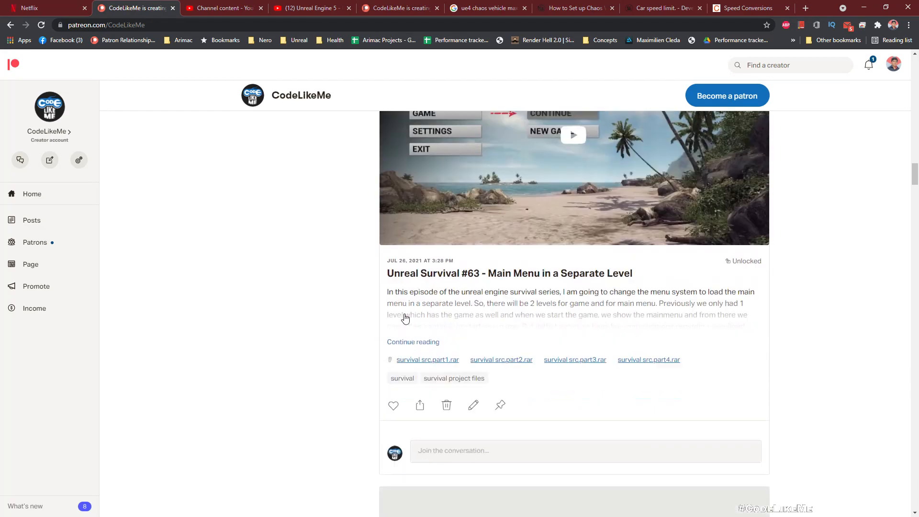
{"action": "scroll", "scroll_direction": "down", "scroll_amount": 3}
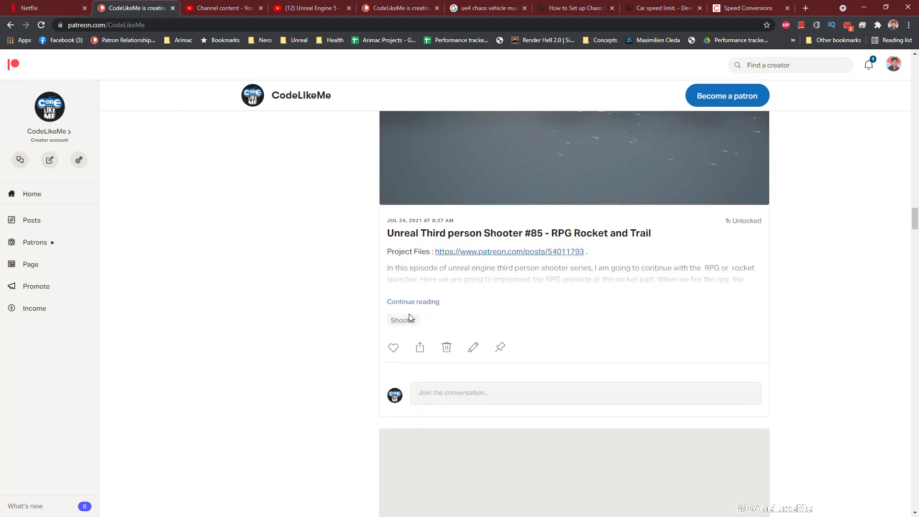
{"action": "scroll", "scroll_direction": "down", "scroll_amount": 3}
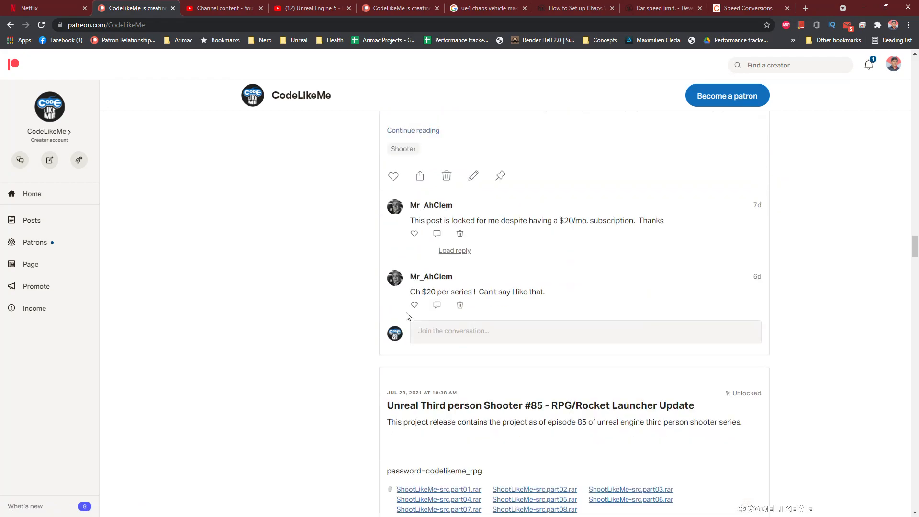
{"action": "scroll", "scroll_direction": "down", "scroll_amount": 3}
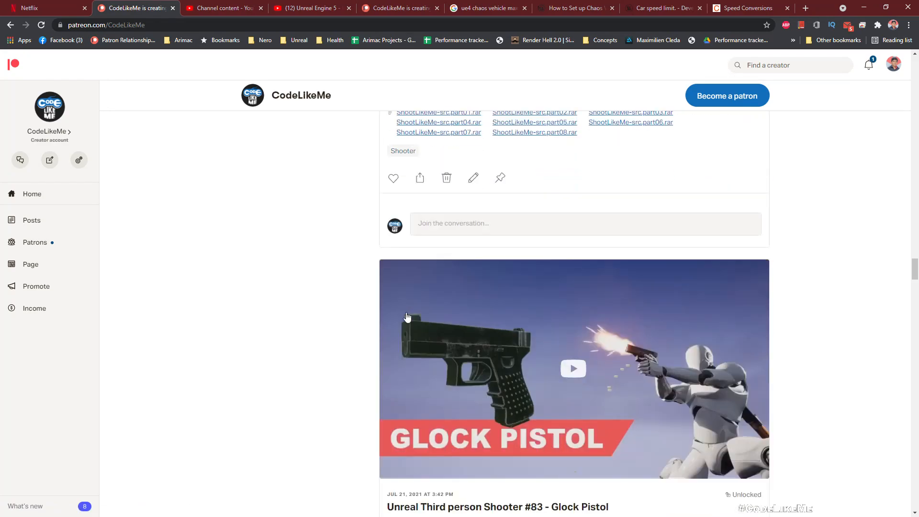